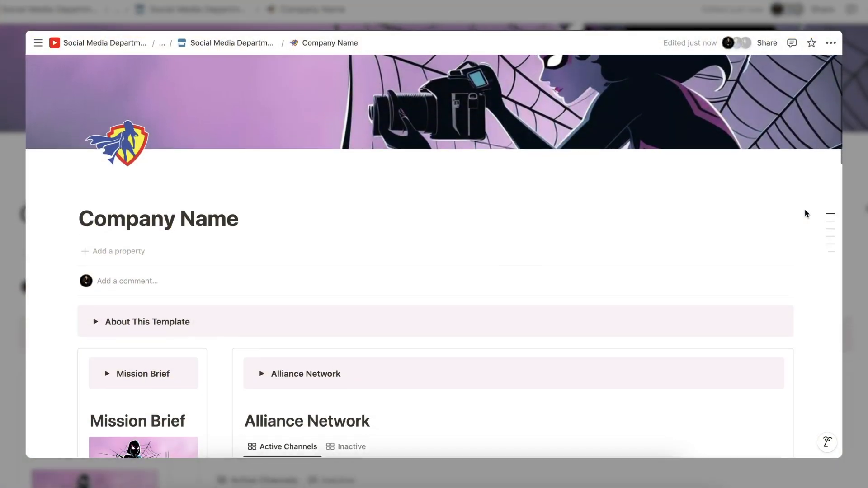
# Step: Review the dashboard and peek at the Mission Timeline explanation before collapsing it again
pyautogui.scroll(-3)
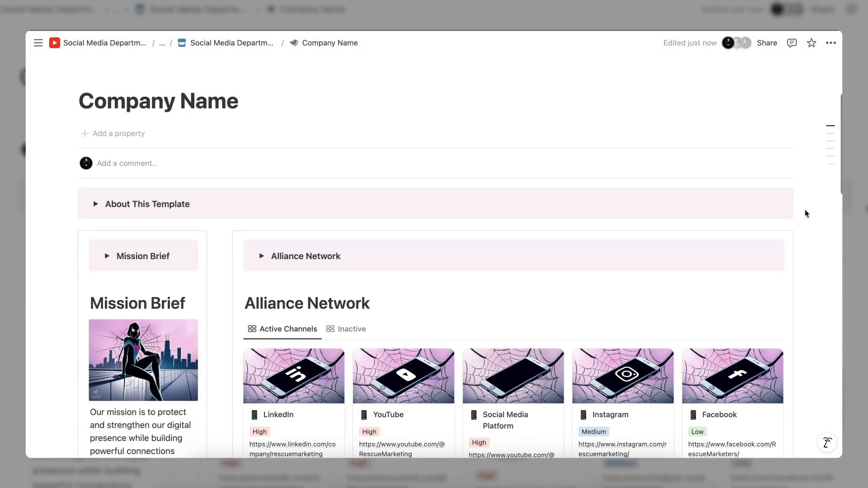
pyautogui.scroll(-3)
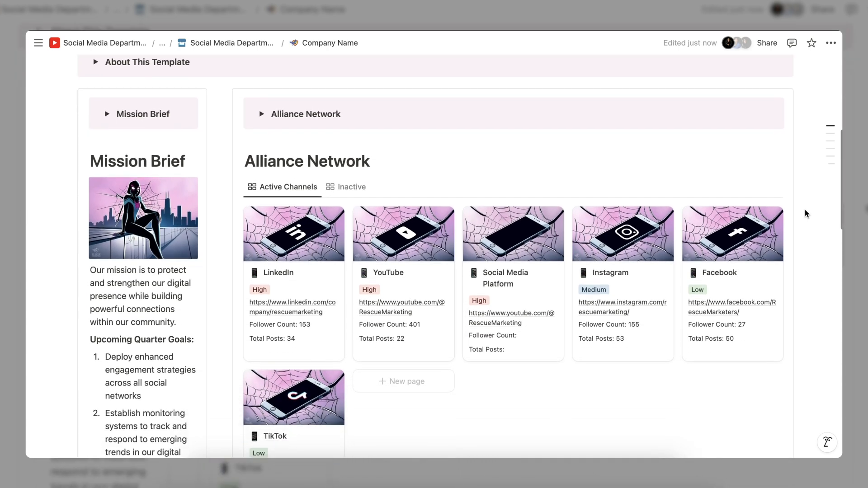
pyautogui.scroll(-3)
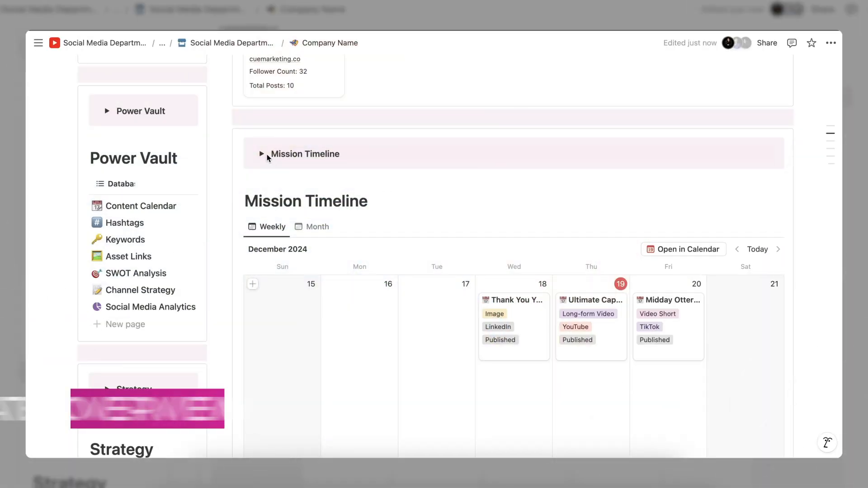
pyautogui.click(261, 154)
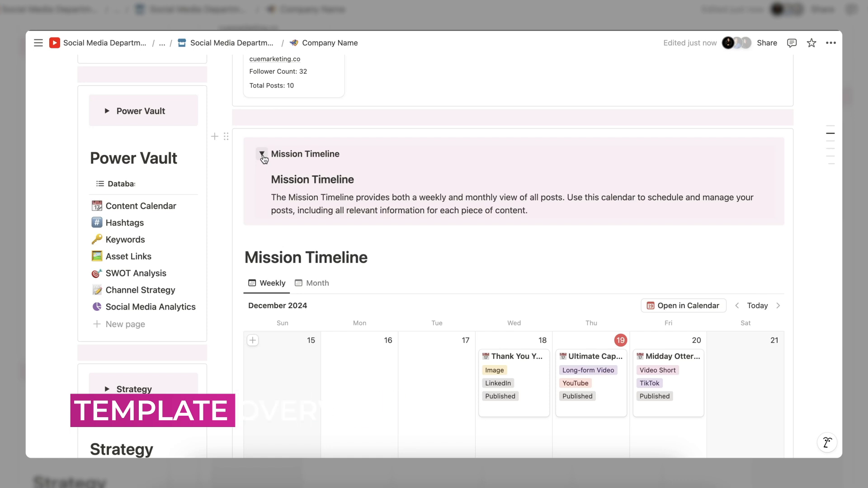
pyautogui.click(262, 153)
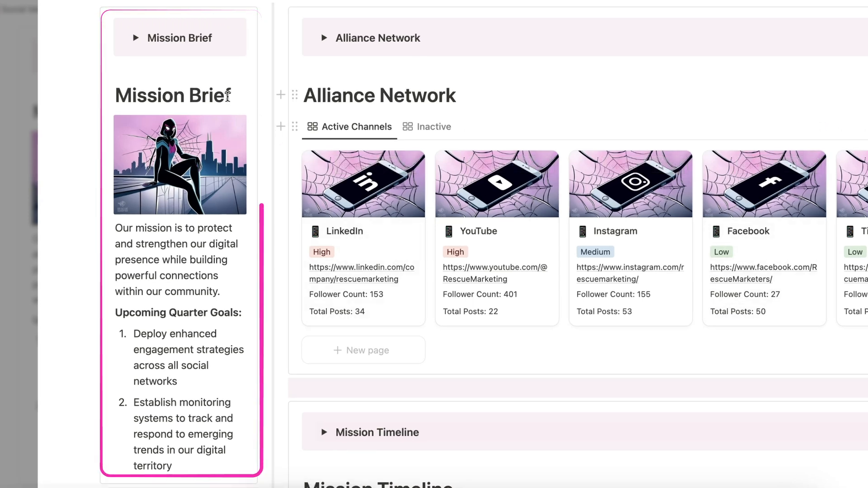
# Step: Browse the channels section, checking the inactive channels then returning to the active ones
pyautogui.rightClick(180, 177)
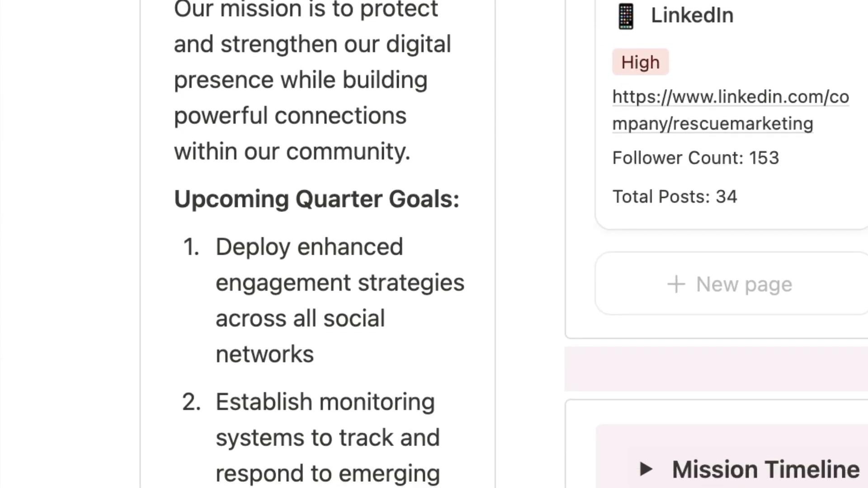
pyautogui.scroll(-3)
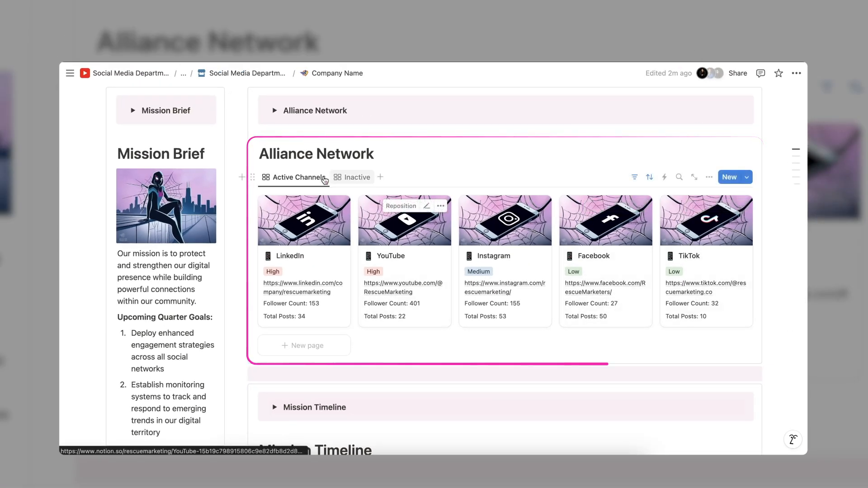
pyautogui.click(357, 177)
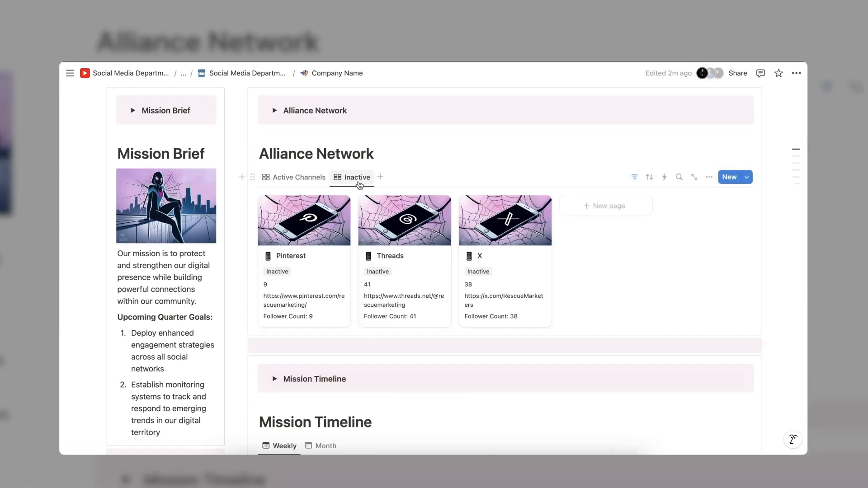
pyautogui.click(298, 177)
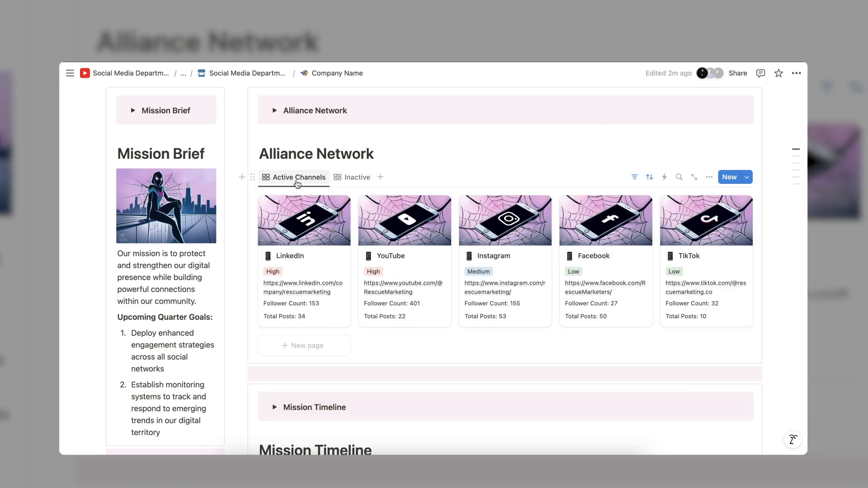
pyautogui.click(289, 256)
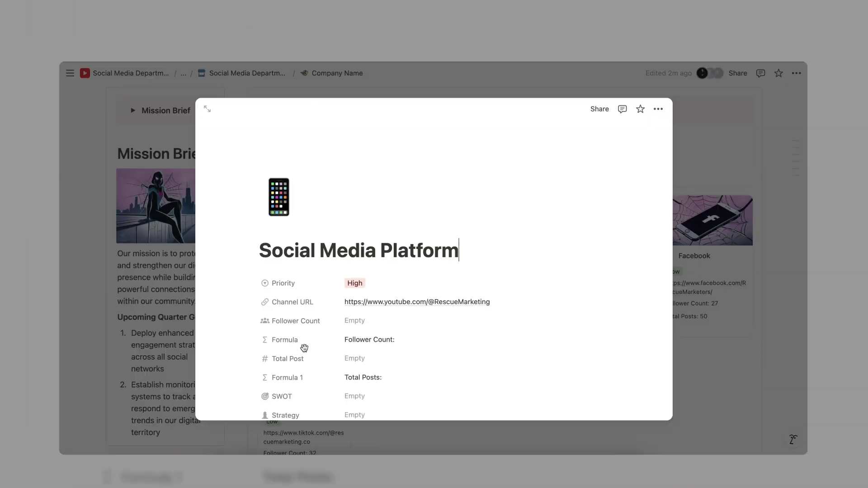
# Step: Scroll through a post's side preview and close it, returning to the dashboard
pyautogui.scroll(-3)
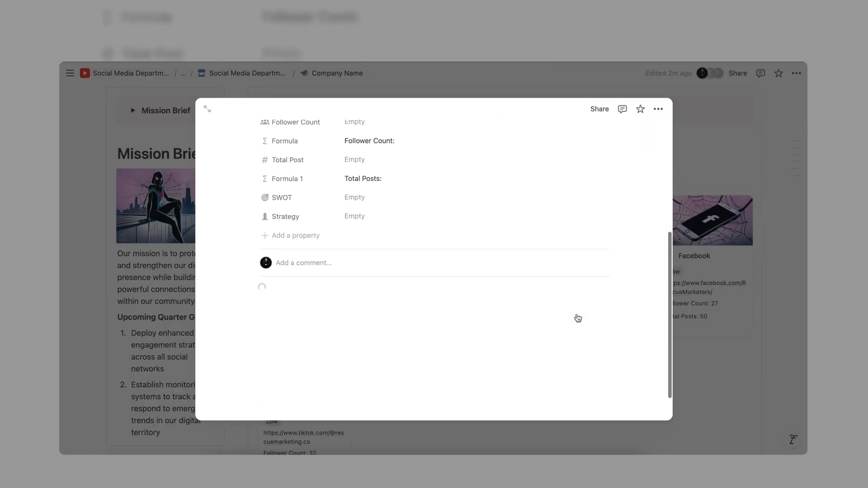
pyautogui.scroll(-3)
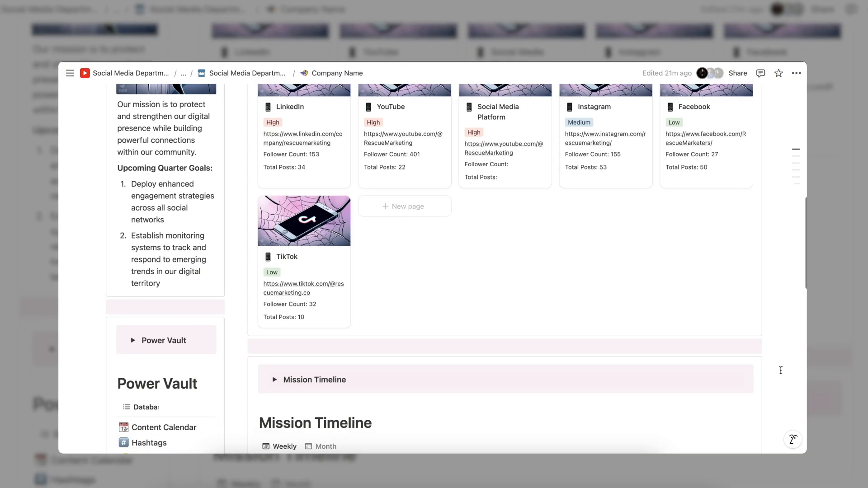
pyautogui.scroll(-3)
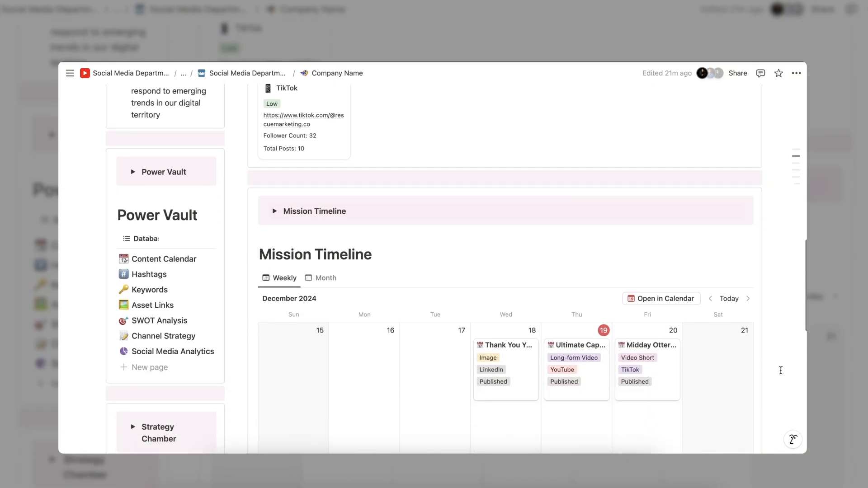
pyautogui.scroll(-3)
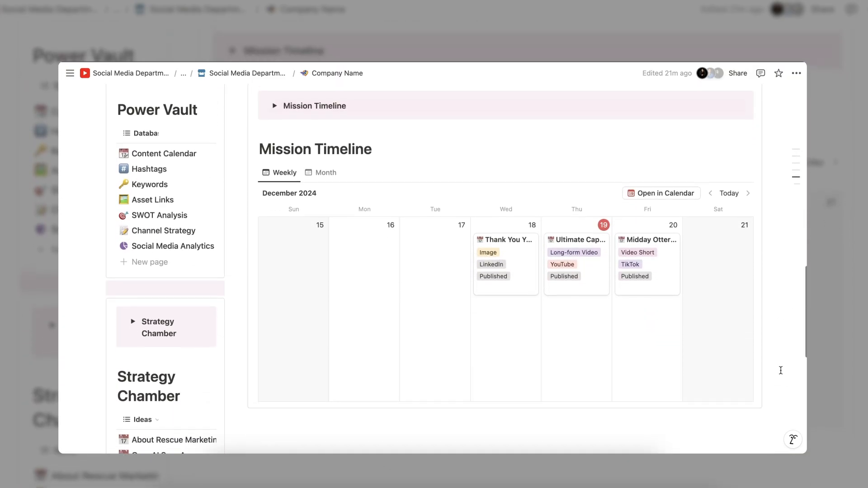
pyautogui.scroll(3)
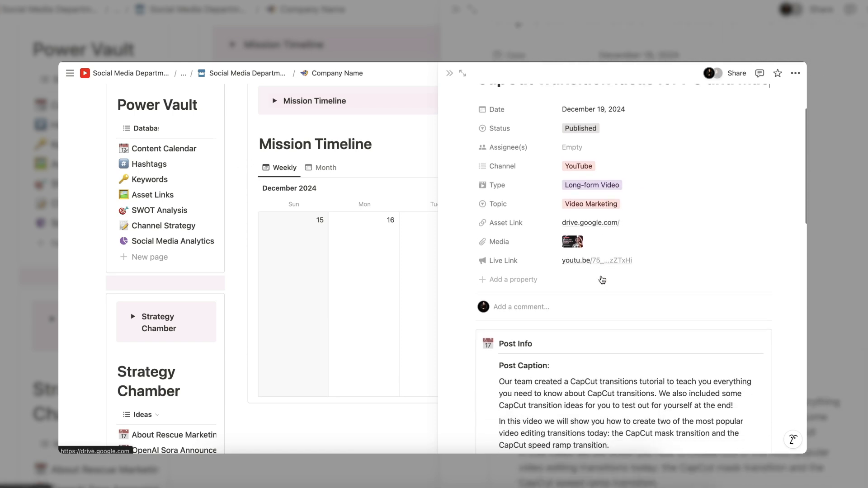
pyautogui.scroll(-3)
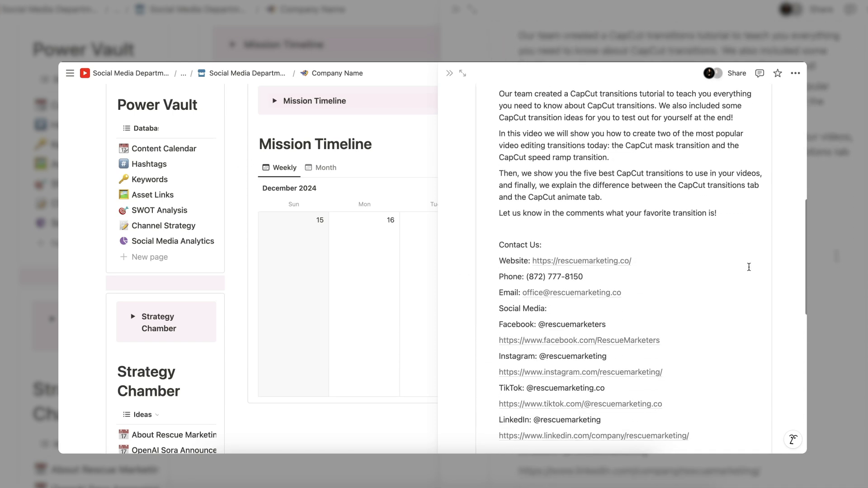
pyautogui.scroll(3)
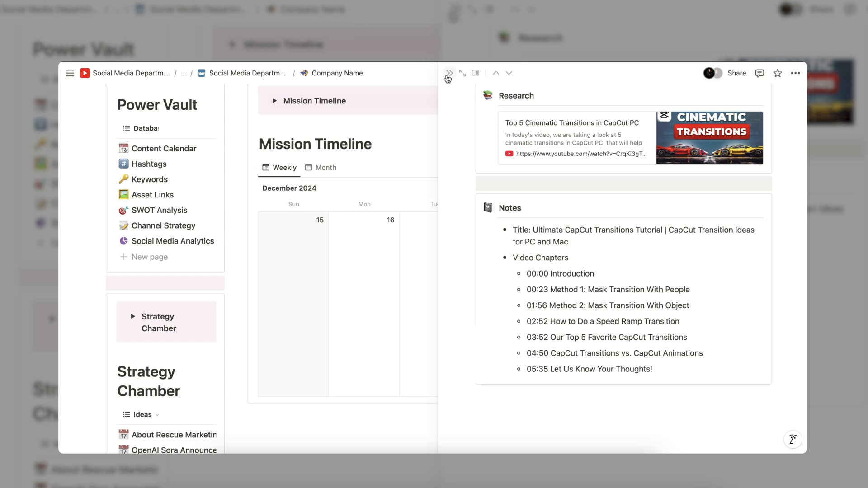
pyautogui.click(447, 72)
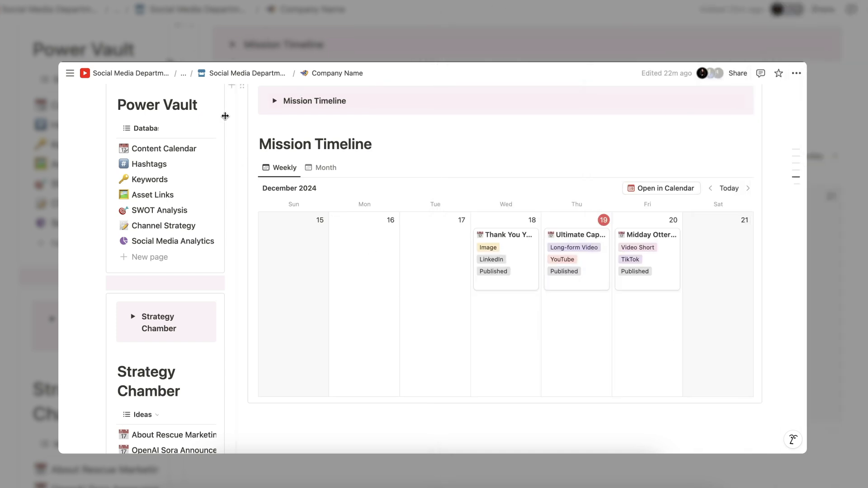
pyautogui.scroll(3)
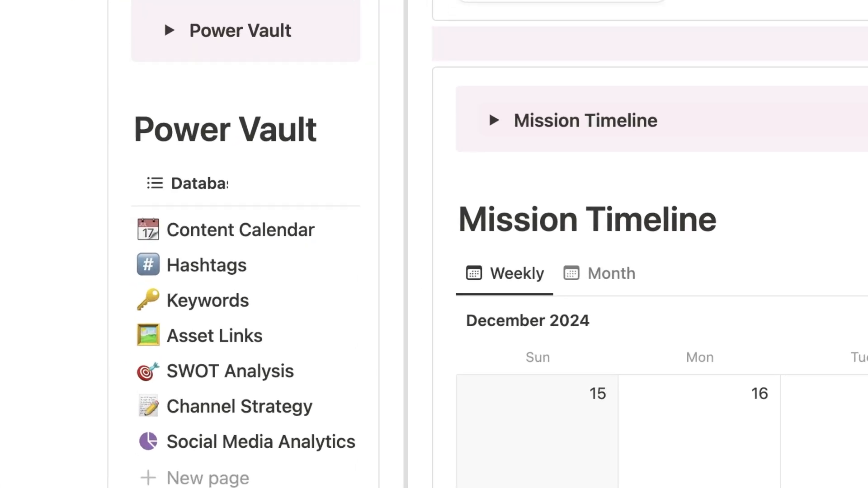
pyautogui.moveTo(332, 240)
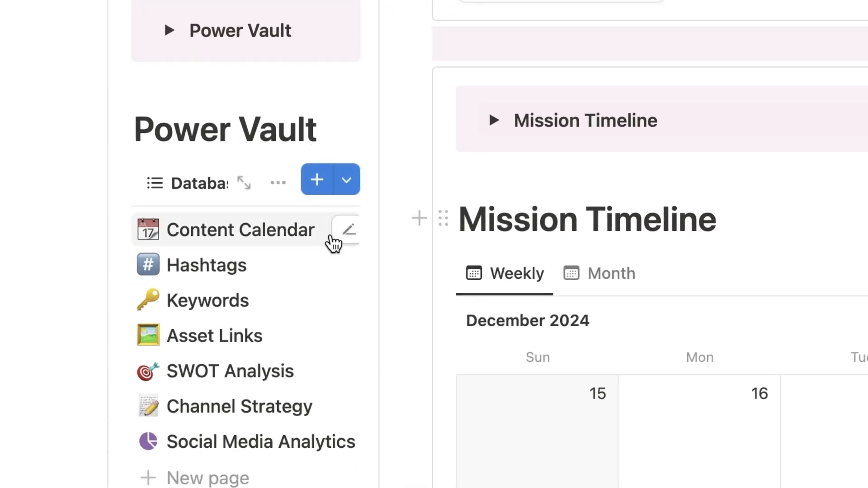
pyautogui.moveTo(329, 366)
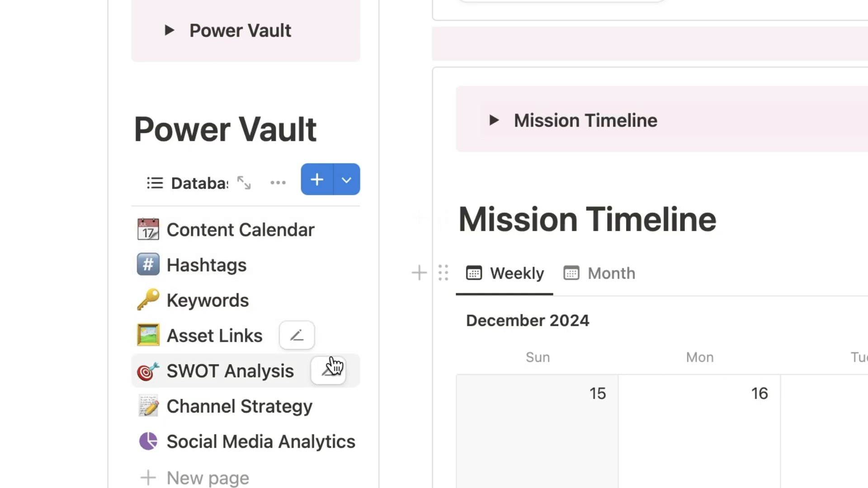
pyautogui.moveTo(355, 446)
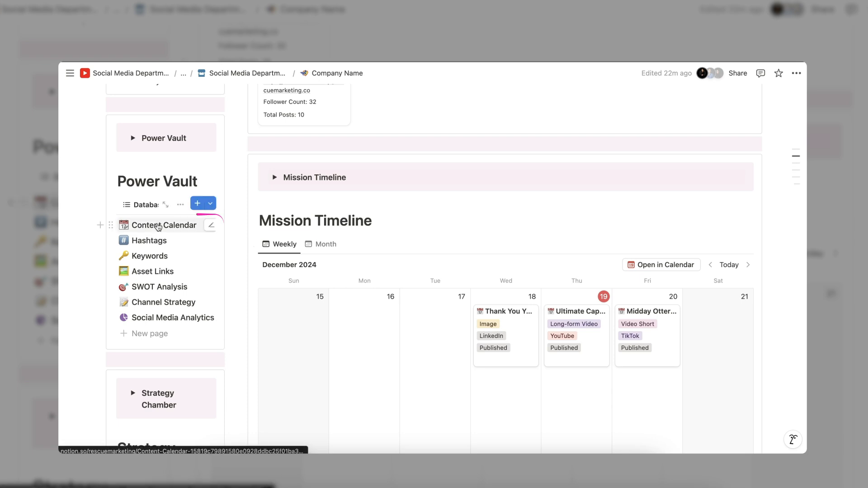
# Step: Show the Content Calendar as a full page, filtering to TikTok then back to All channels
pyautogui.click(163, 225)
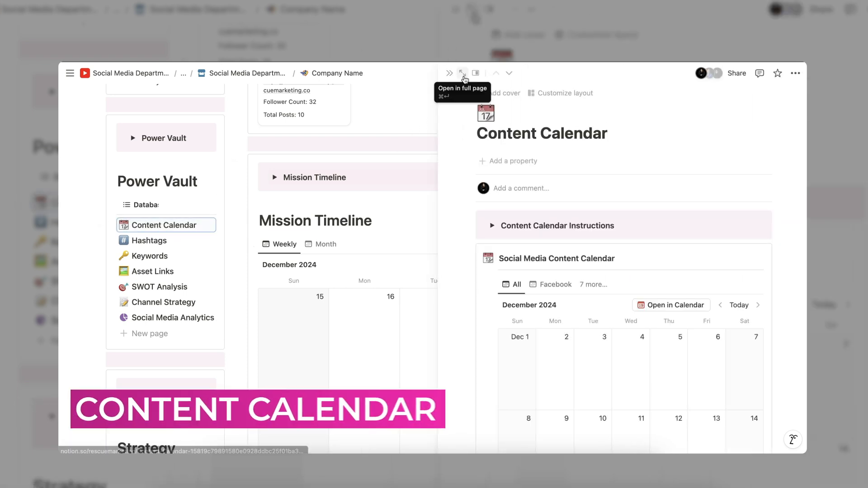
pyautogui.click(463, 73)
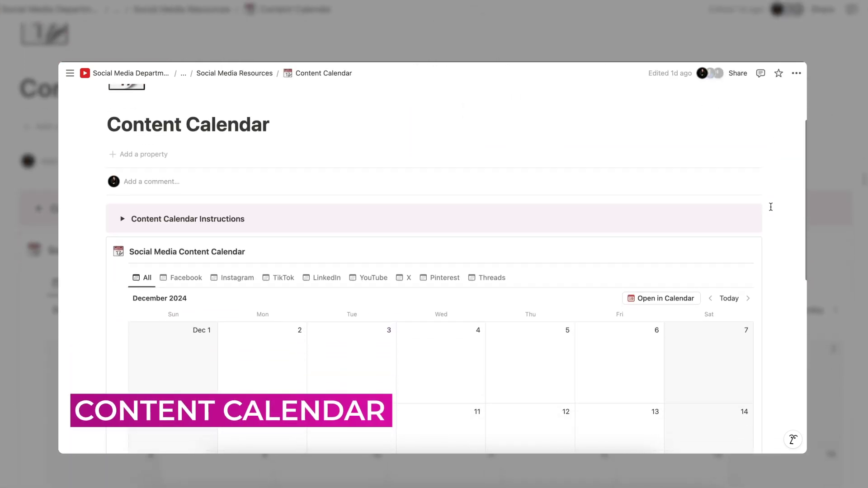
pyautogui.scroll(-3)
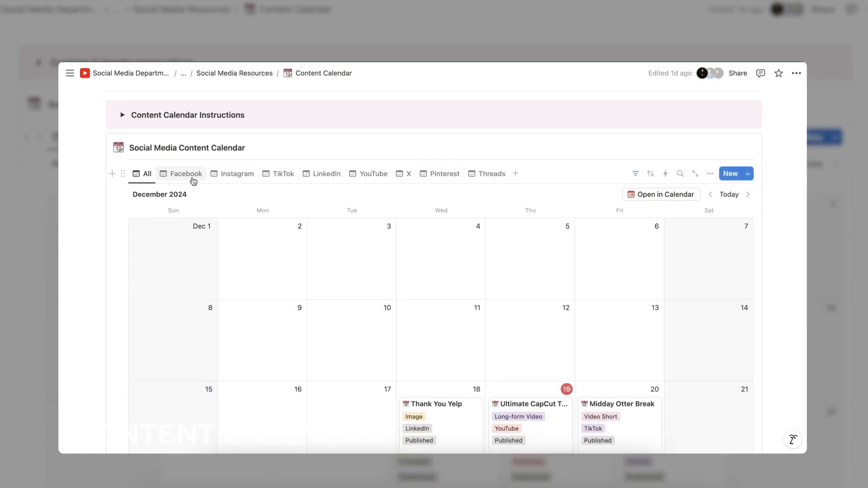
pyautogui.click(283, 174)
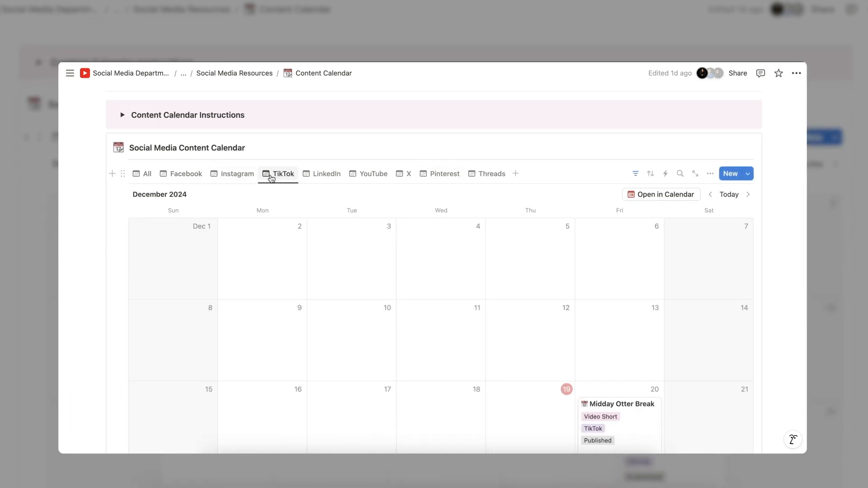
pyautogui.click(374, 174)
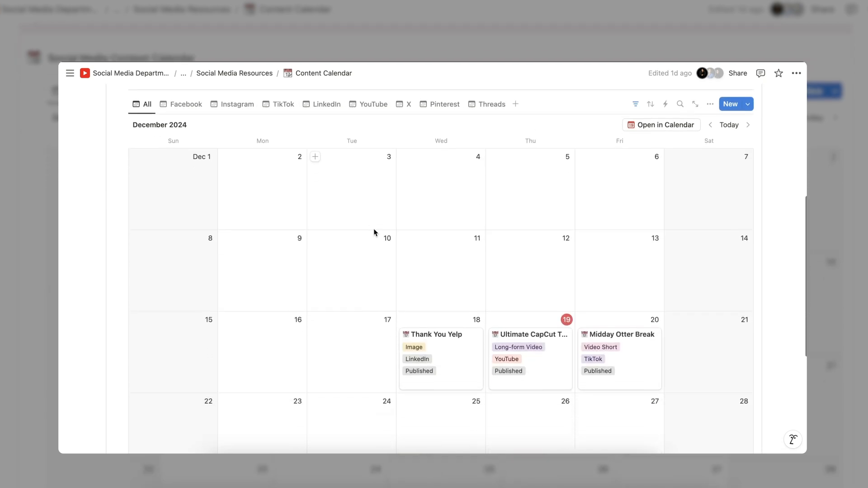
pyautogui.scroll(-3)
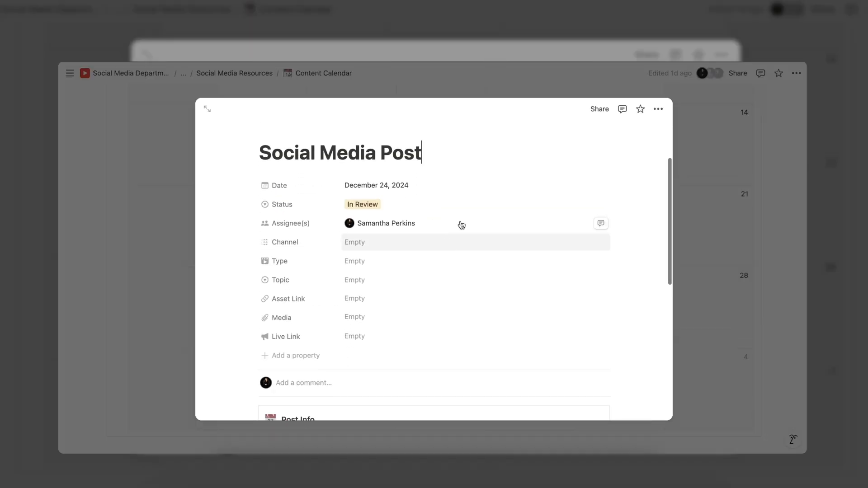
# Step: Assign the December 24 post, tag it Instagram and TikTok, type Video Short, topic Video Marketing
pyautogui.click(361, 204)
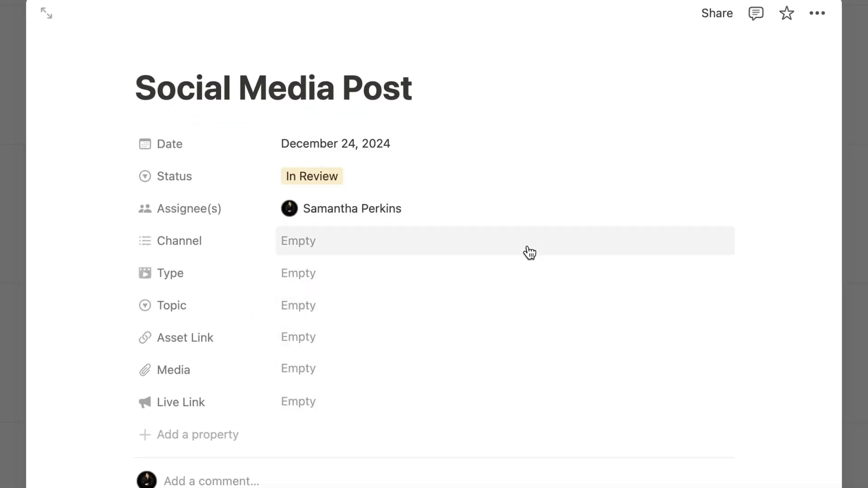
pyautogui.click(352, 209)
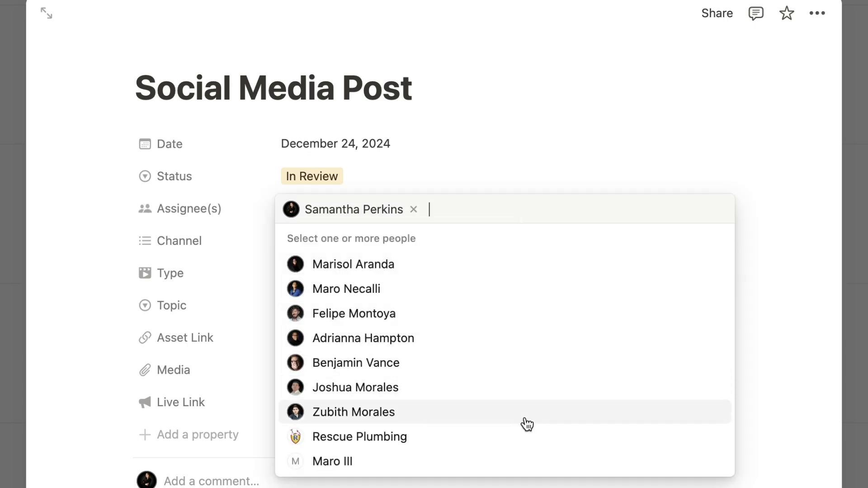
pyautogui.click(177, 240)
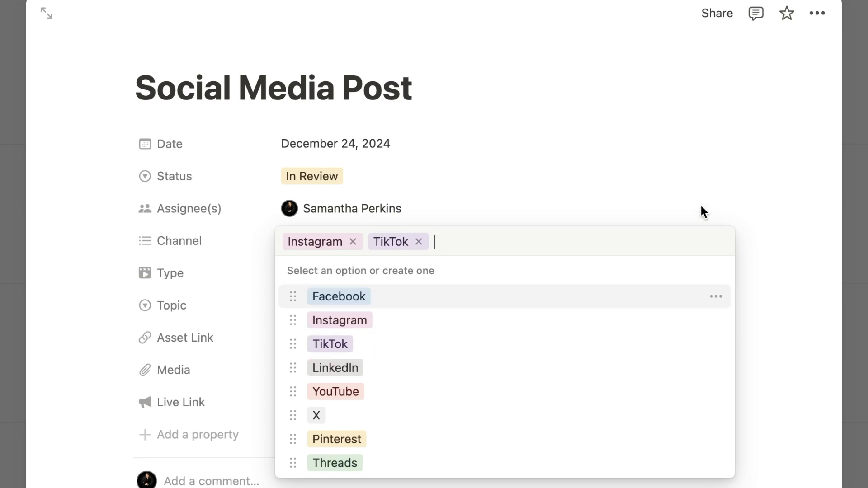
pyautogui.click(172, 273)
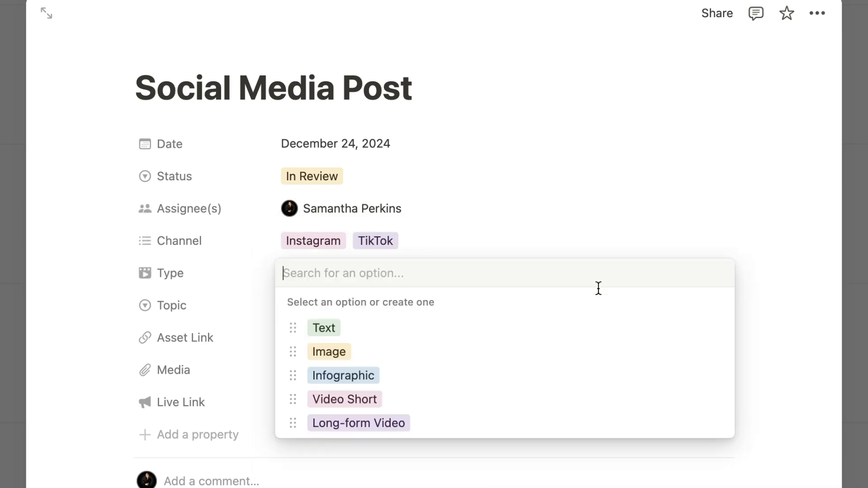
pyautogui.moveTo(590, 393)
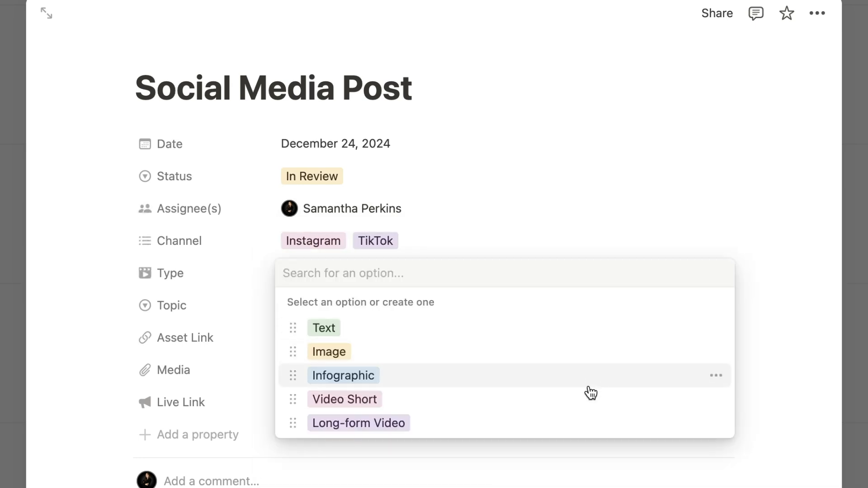
pyautogui.click(343, 398)
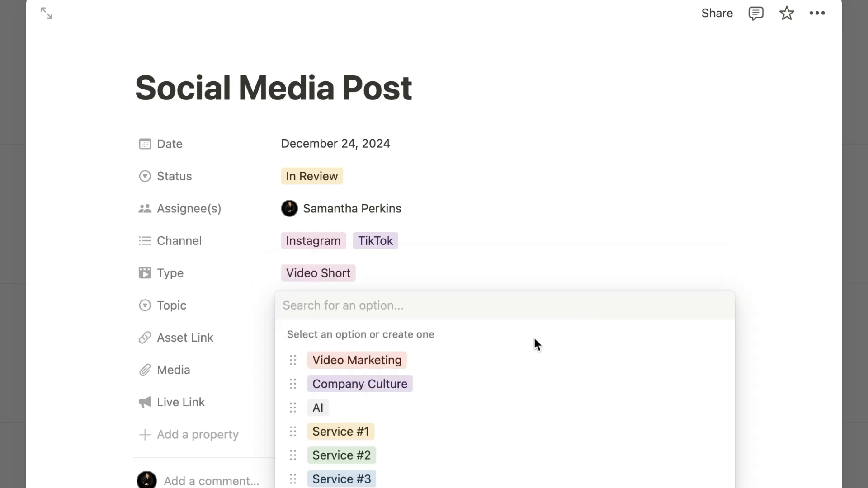
pyautogui.click(357, 360)
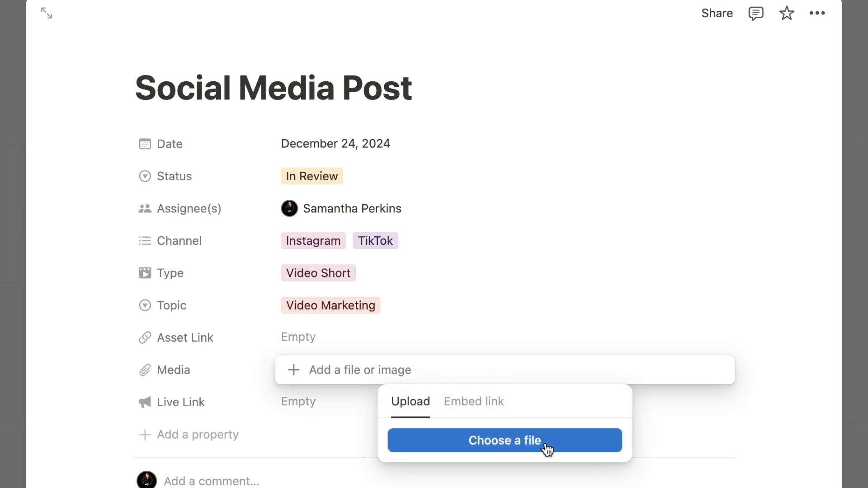
pyautogui.moveTo(556, 396)
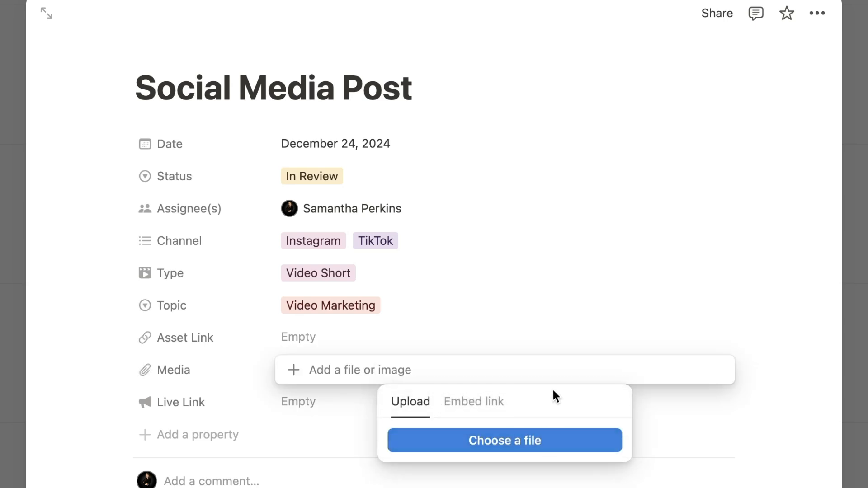
# Step: Dismiss the Media upload options and close the post back to the dashboard
pyautogui.click(320, 405)
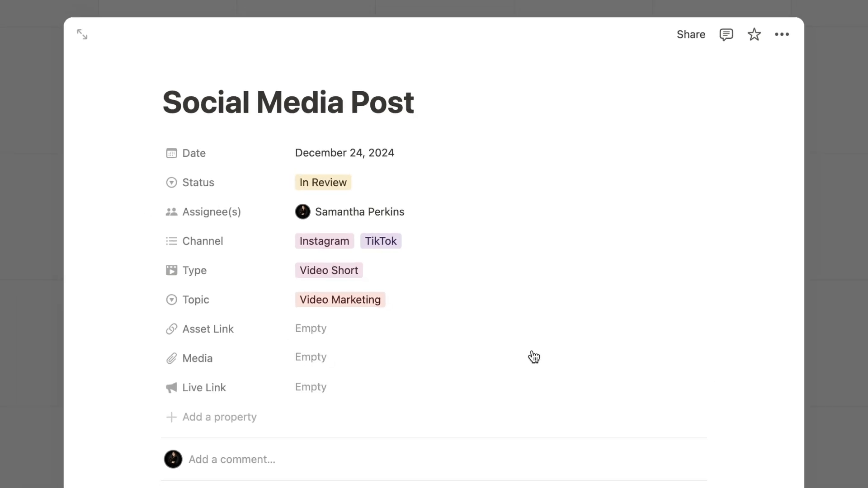
pyautogui.scroll(-3)
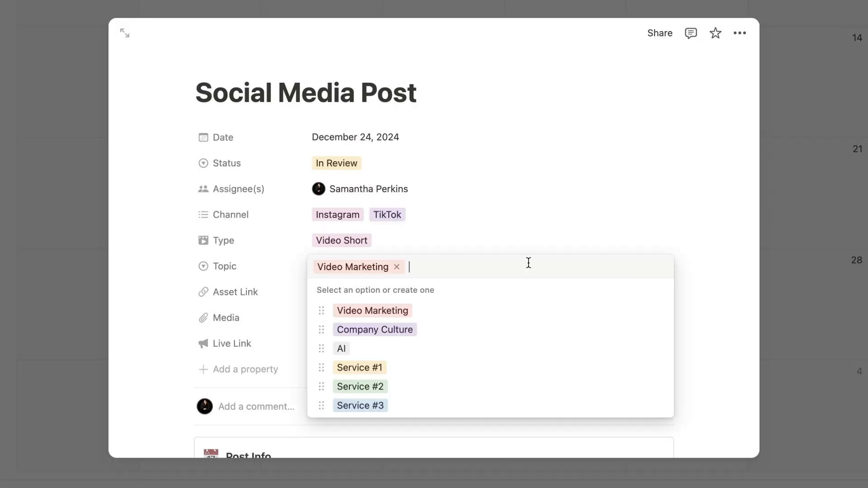
pyautogui.click(396, 267)
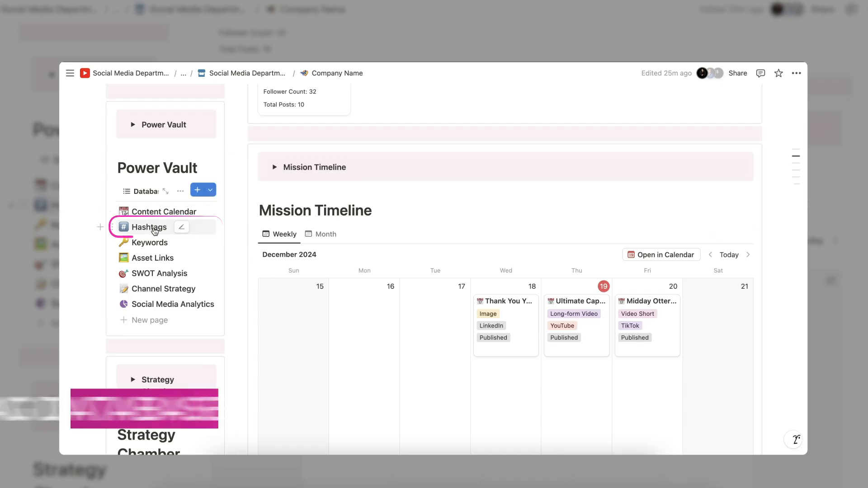
# Step: Show the Hashtags database as a full-page Hashtag Tracker
pyautogui.click(149, 227)
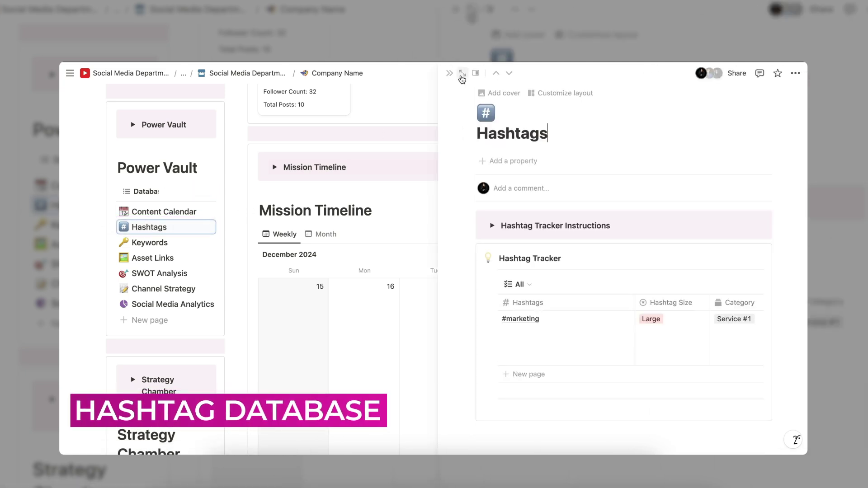
pyautogui.click(462, 73)
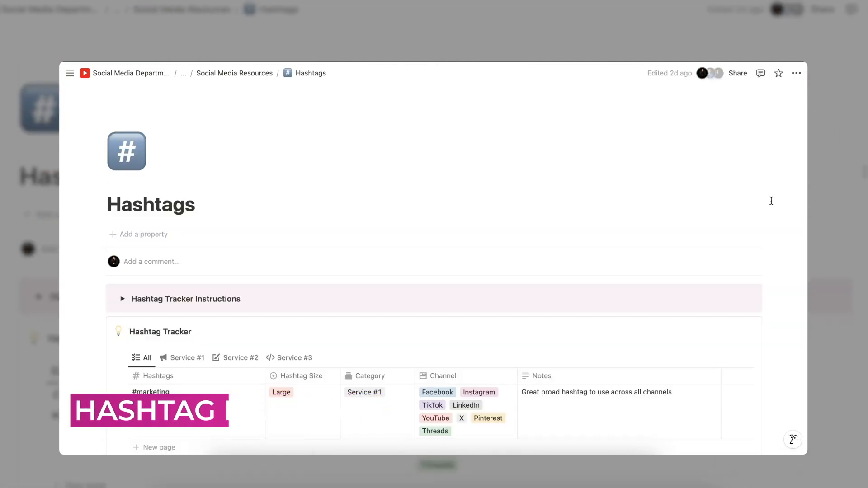
pyautogui.scroll(3)
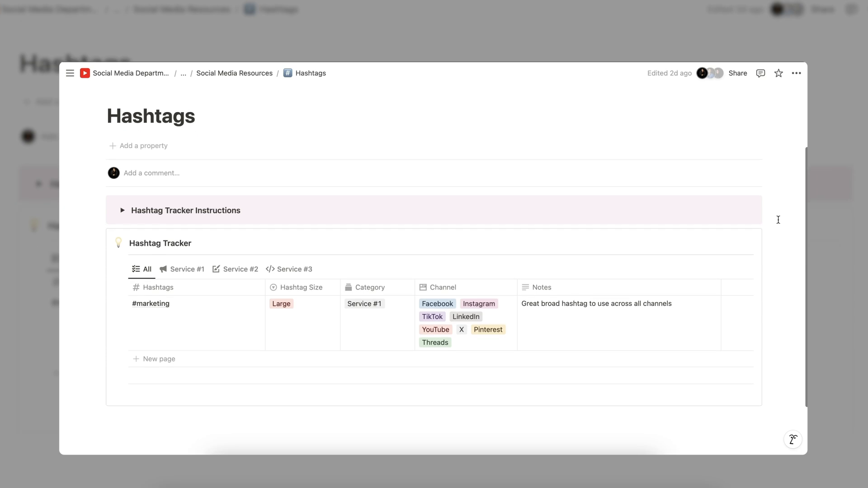
pyautogui.scroll(-3)
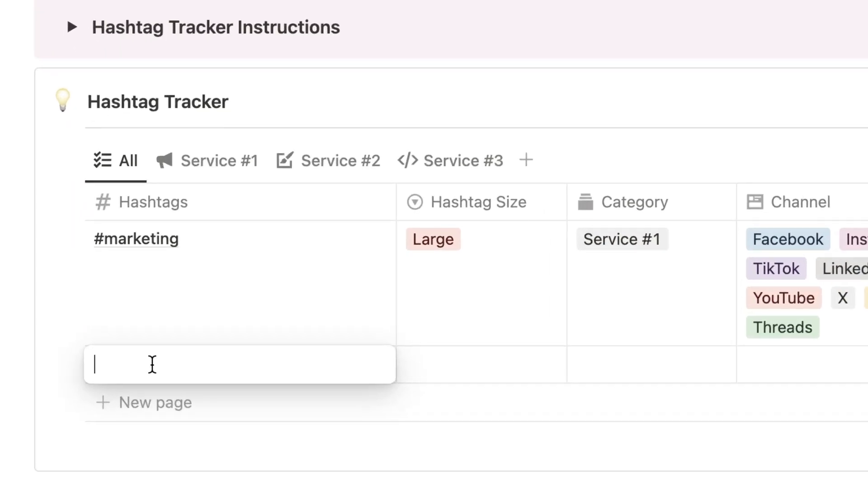
# Step: Add a new #advertising hashtag entry with Hashtag Size set to Large
pyautogui.write('#advertising')
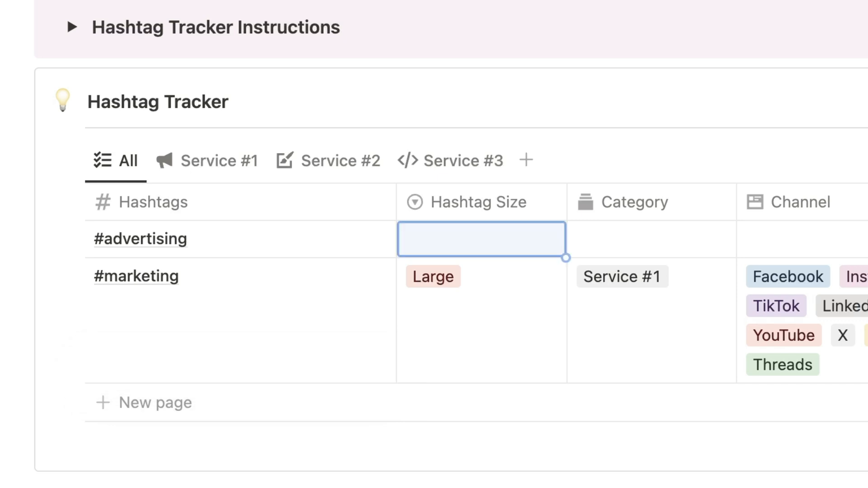
pyautogui.click(481, 239)
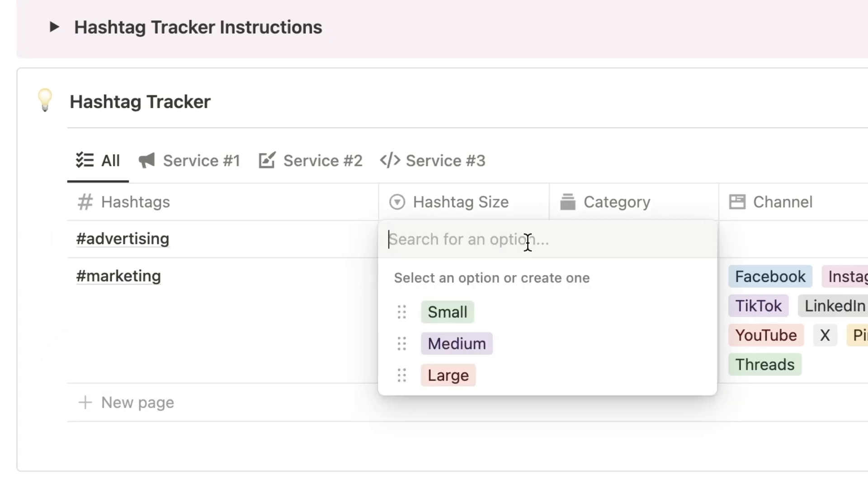
pyautogui.click(448, 375)
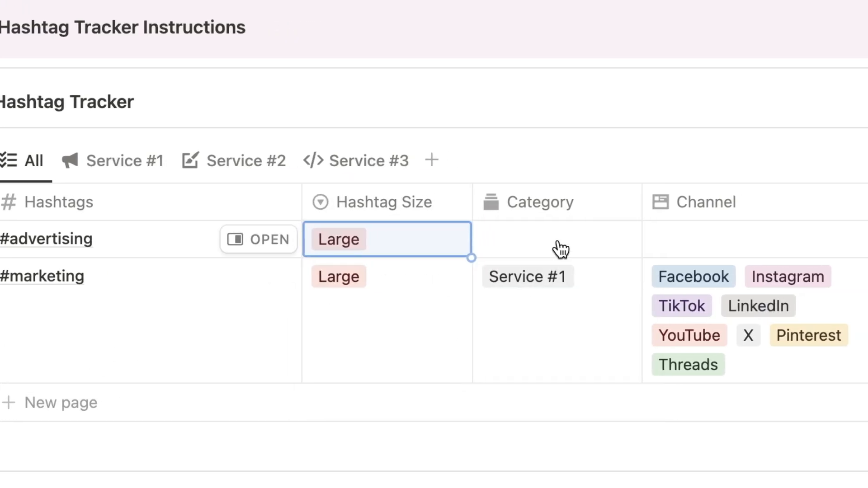
pyautogui.click(553, 239)
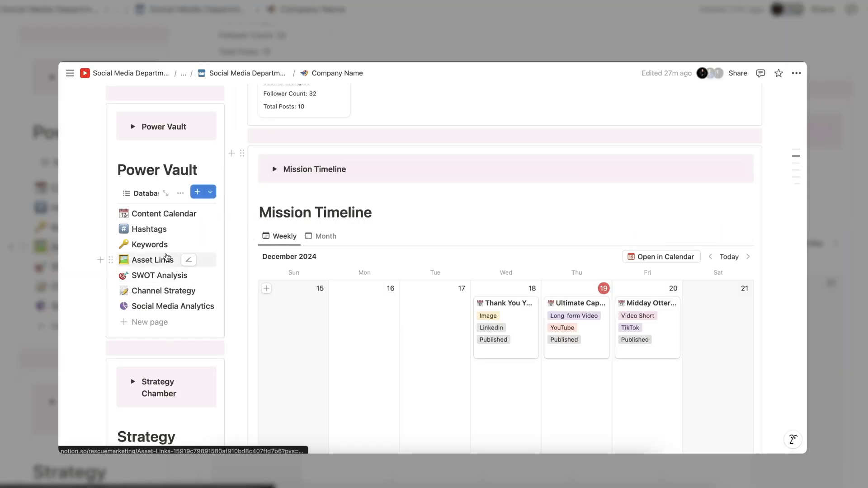
# Step: Show the Keywords database full page and scroll down to the TikTok keyword table
pyautogui.click(150, 245)
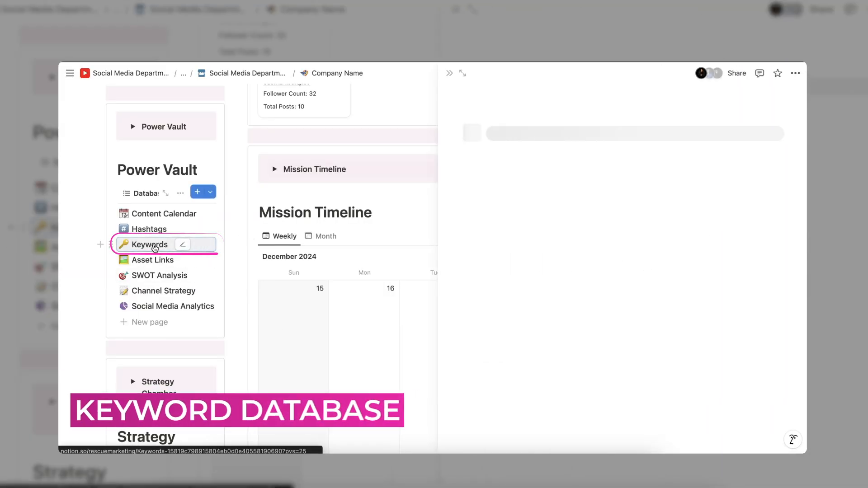
pyautogui.click(149, 244)
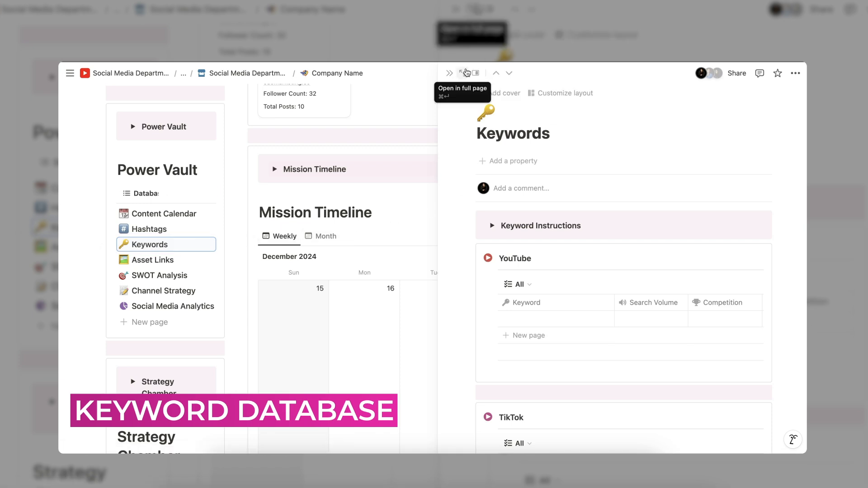
pyautogui.click(469, 72)
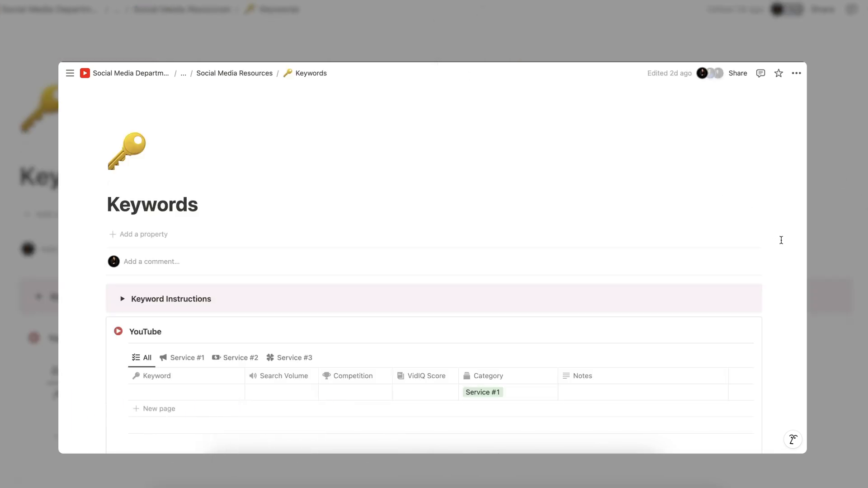
pyautogui.scroll(-3)
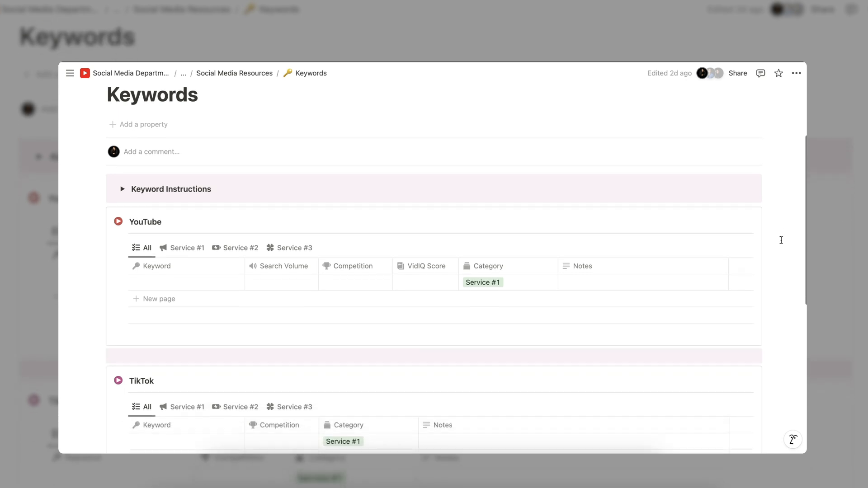
pyautogui.scroll(-3)
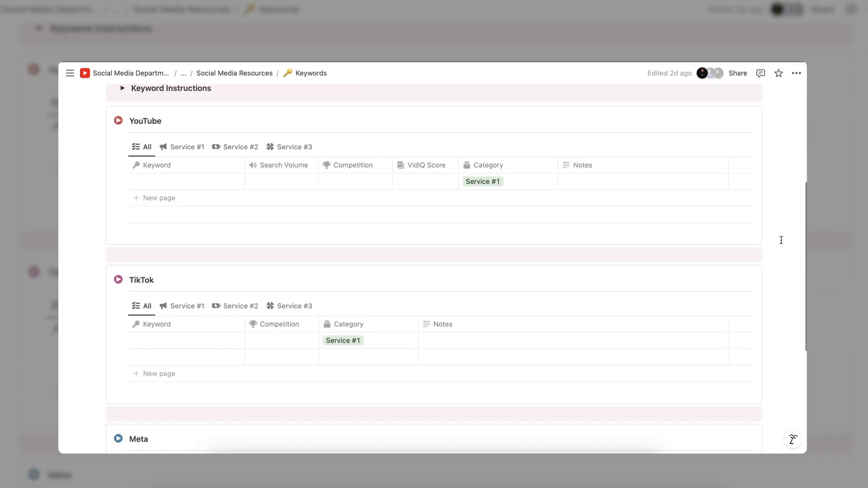
pyautogui.scroll(-3)
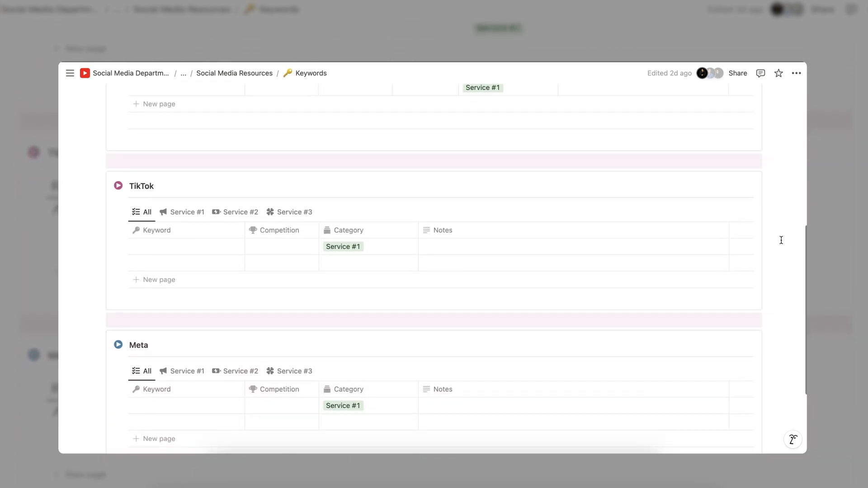
pyautogui.scroll(-3)
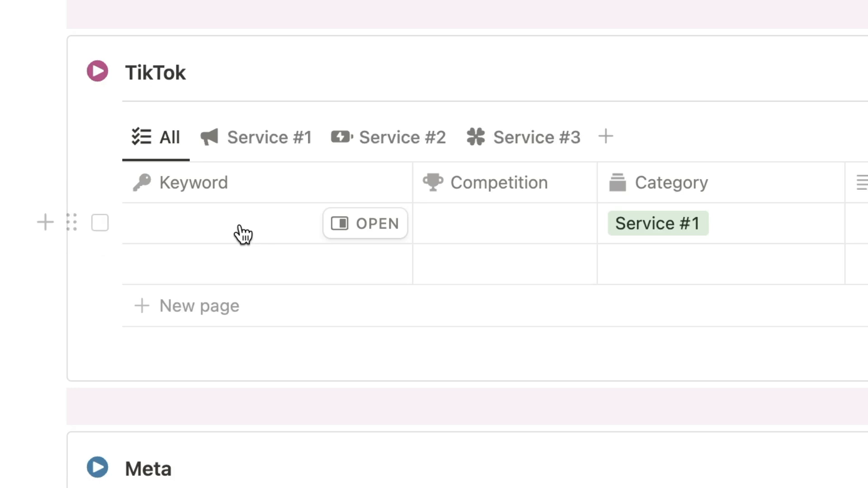
# Step: Add a marketing keyword rated High competition with a note about TikTok videos sharing marketing tips
pyautogui.write('marketing')
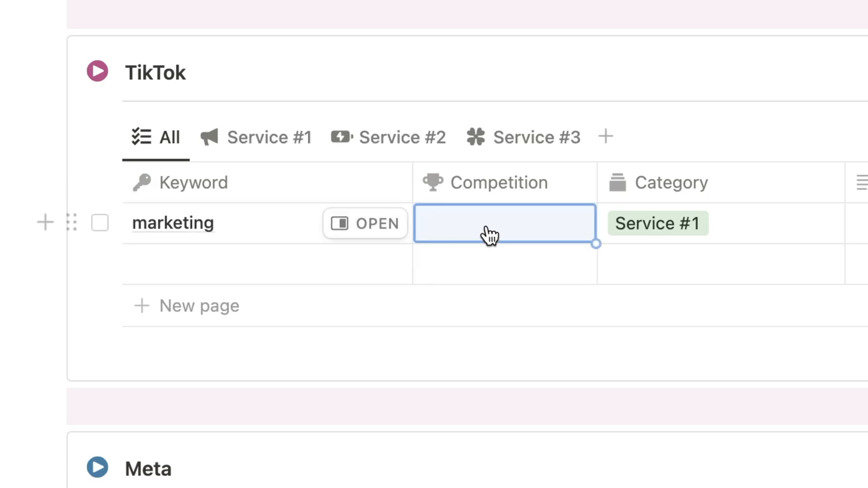
pyautogui.click(503, 223)
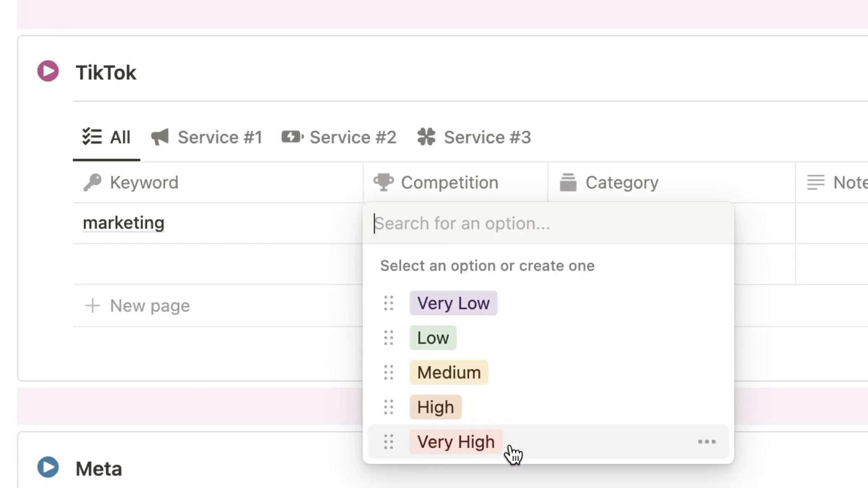
pyautogui.click(435, 408)
pyautogui.write('broad keyword with lots of videos on')
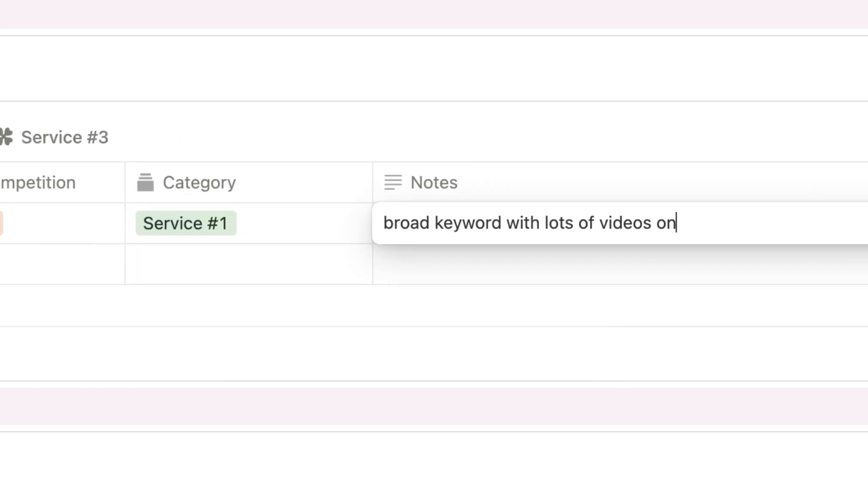
pyautogui.write('tiktok sharing marketing tips')
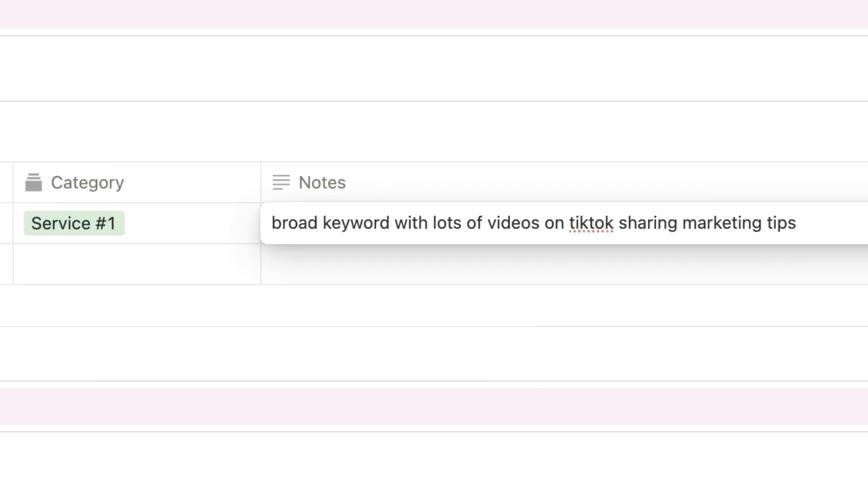
pyautogui.click(553, 246)
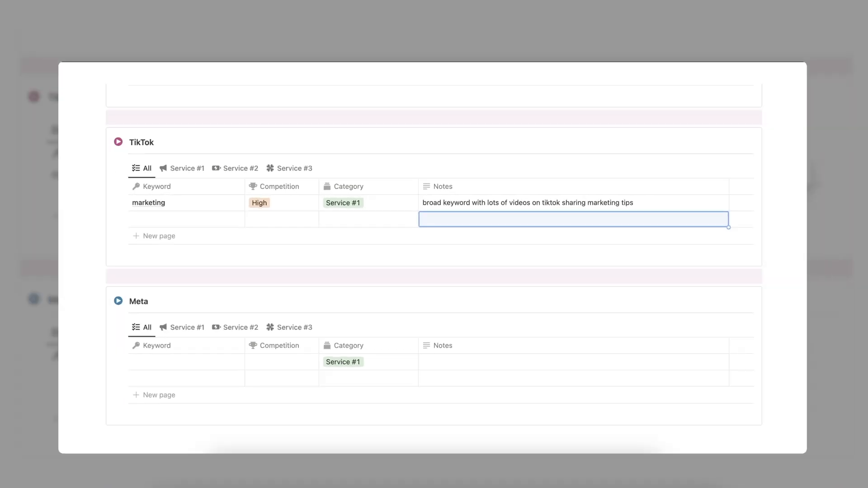
pyautogui.moveTo(502, 305)
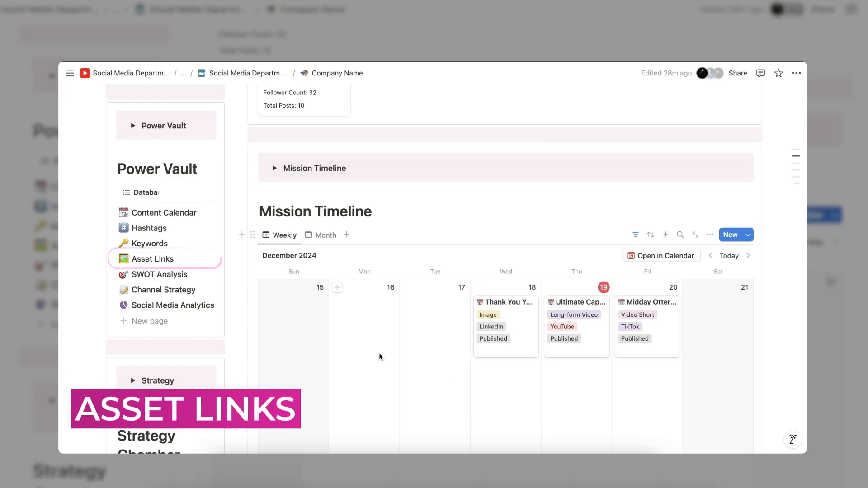
pyautogui.moveTo(175, 268)
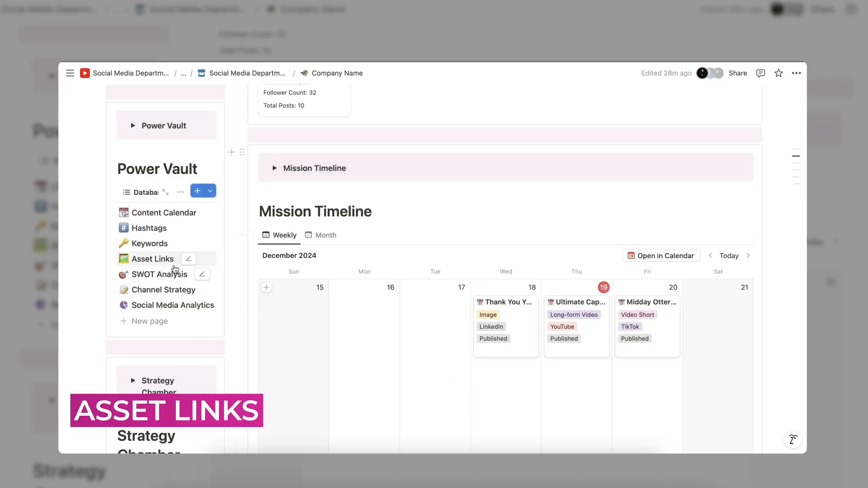
# Step: Peek at the Asset Links page, then the TikTok entry from the SWOT Analysis list
pyautogui.click(152, 258)
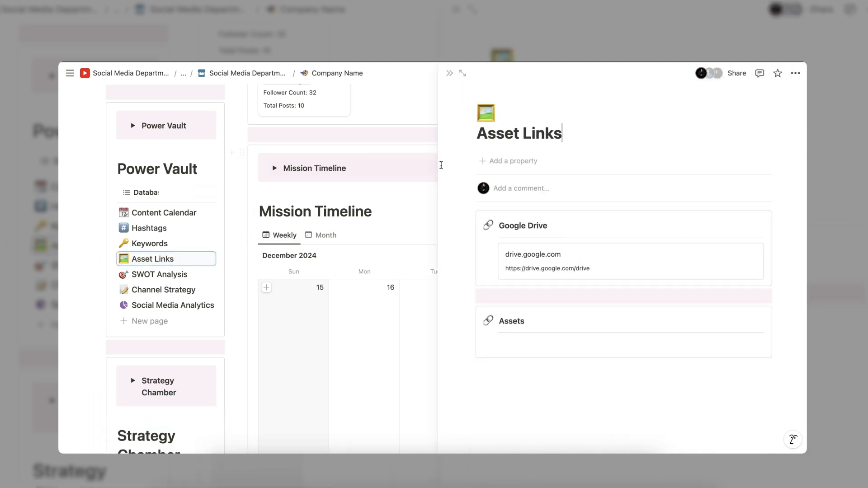
pyautogui.moveTo(455, 184)
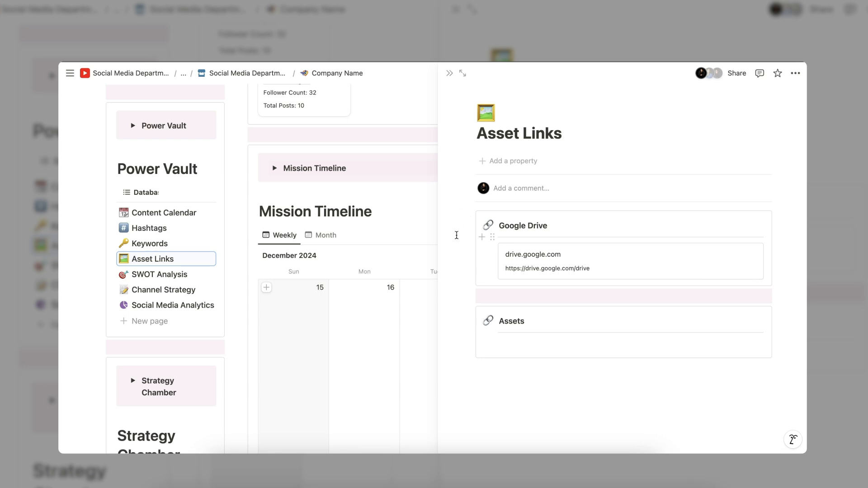
pyautogui.moveTo(456, 343)
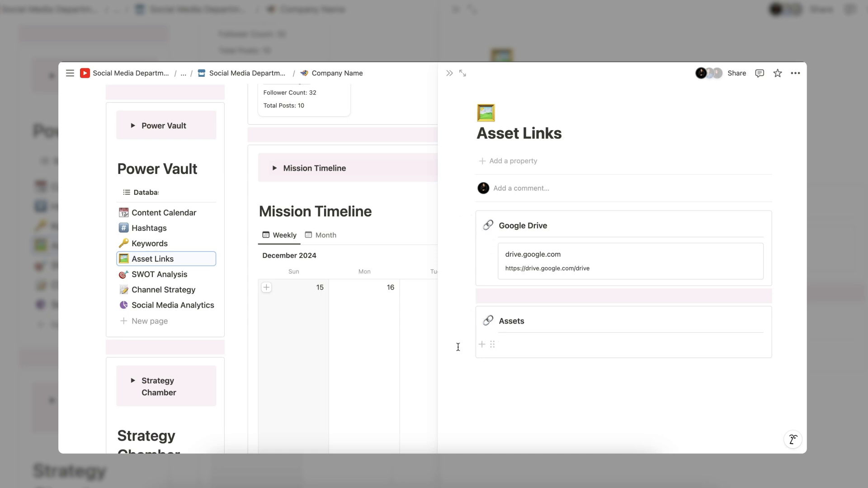
pyautogui.click(158, 274)
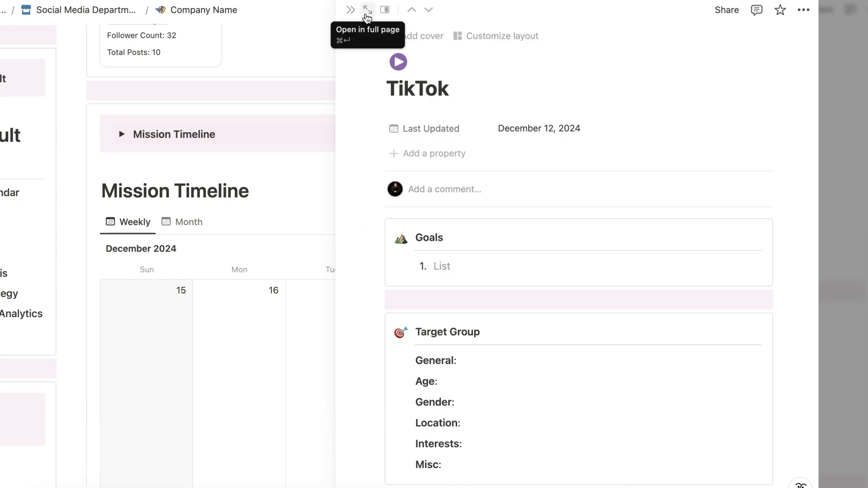
# Step: View the TikTok SWOT page full page, scrolling through Goals, Target Group, Audit and competitor sections
pyautogui.click(368, 9)
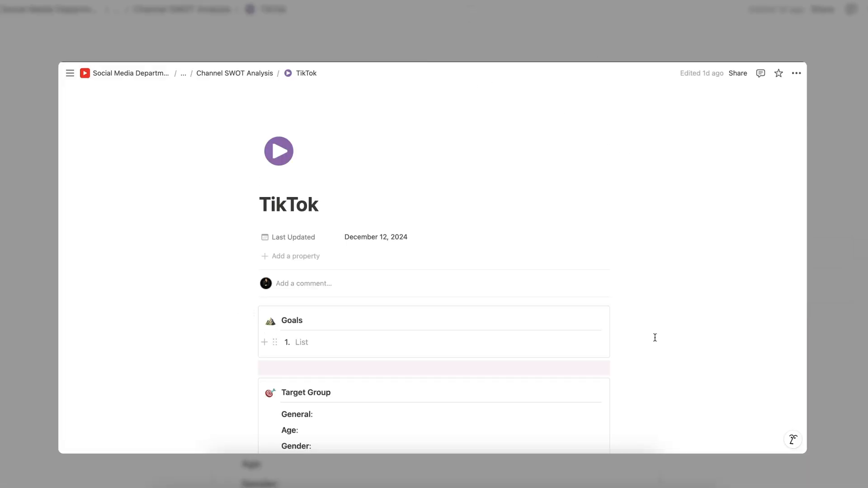
pyautogui.scroll(-3)
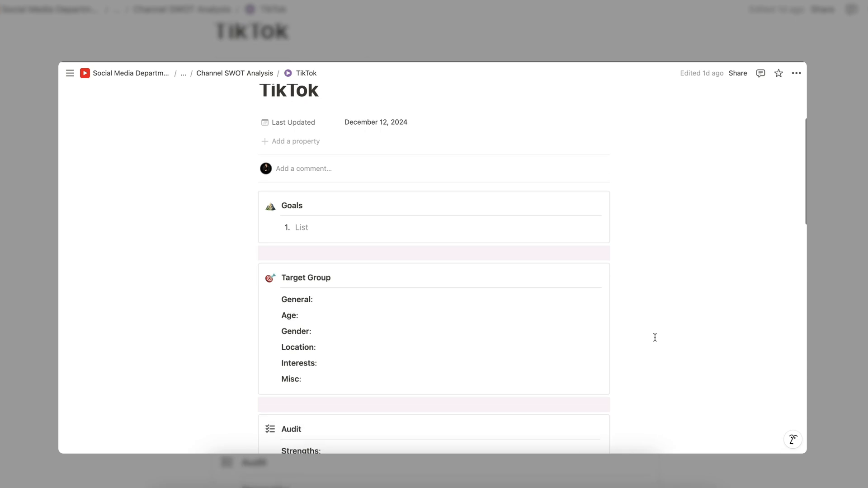
pyautogui.scroll(-3)
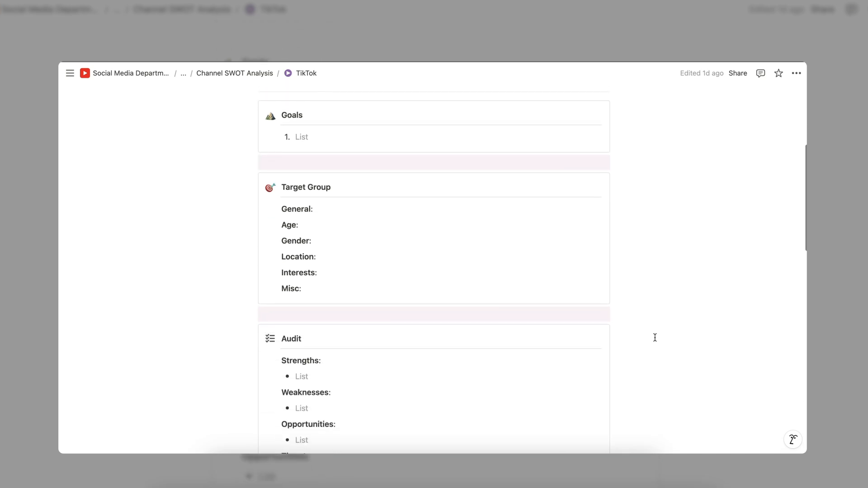
pyautogui.scroll(-3)
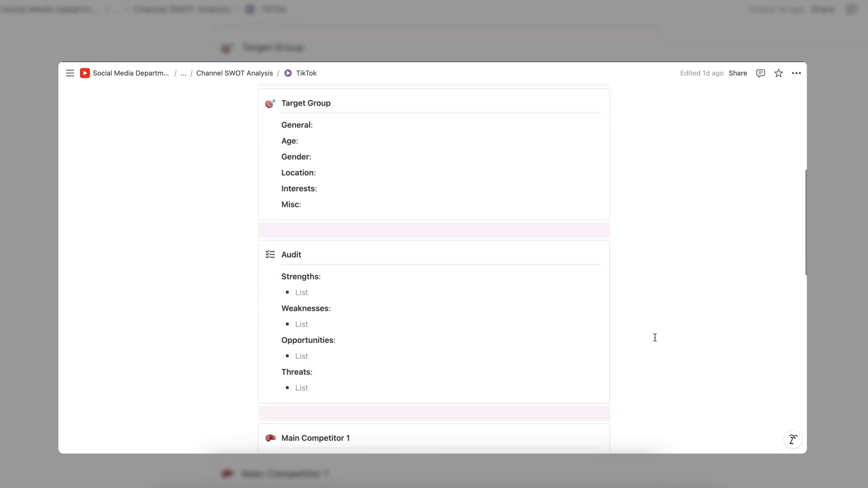
pyautogui.scroll(-3)
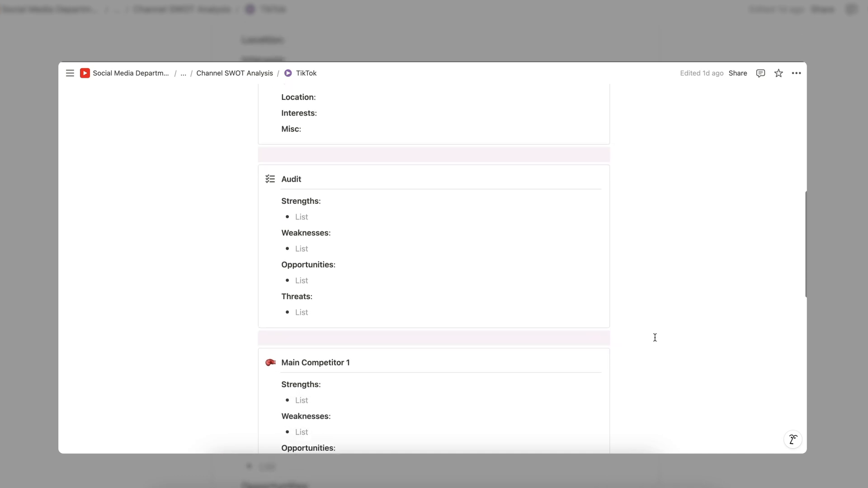
pyautogui.scroll(-3)
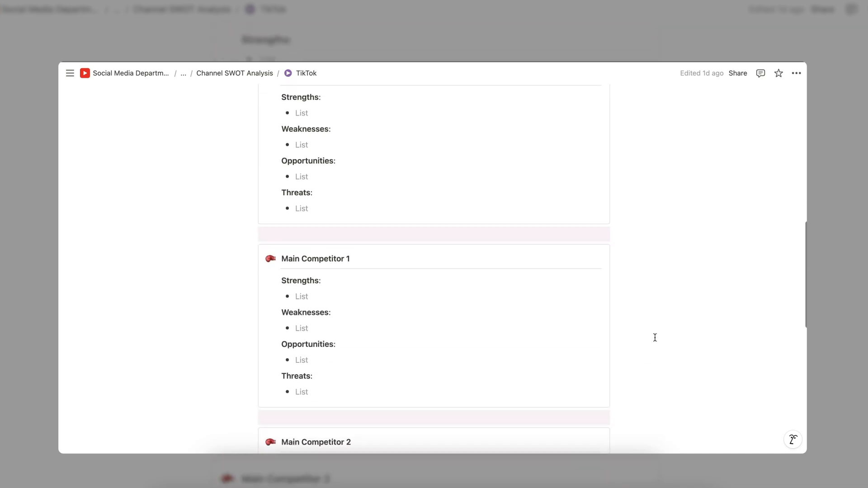
pyautogui.scroll(-3)
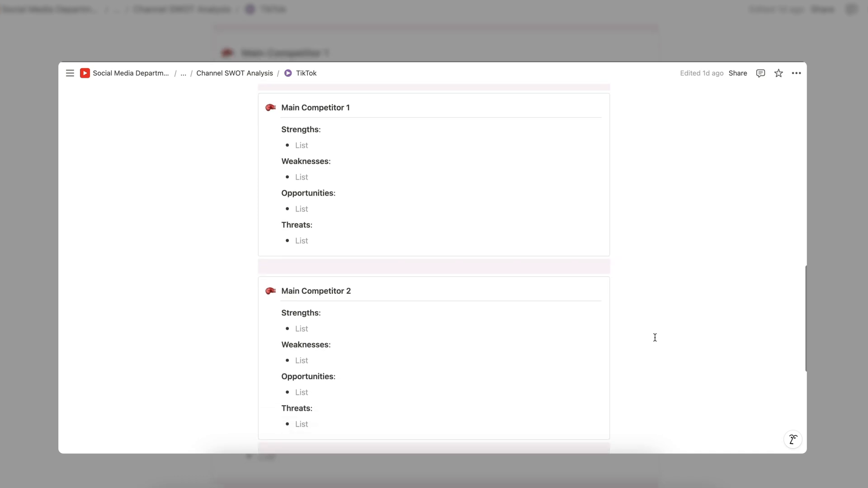
pyautogui.scroll(-3)
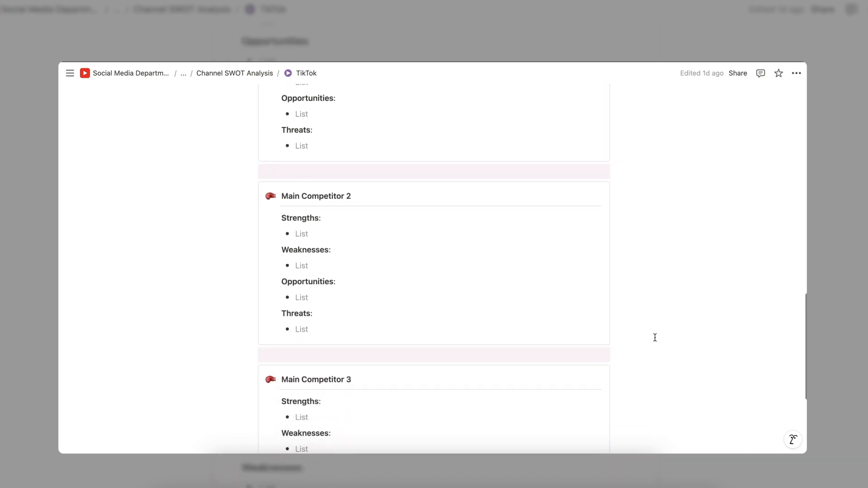
pyautogui.scroll(-3)
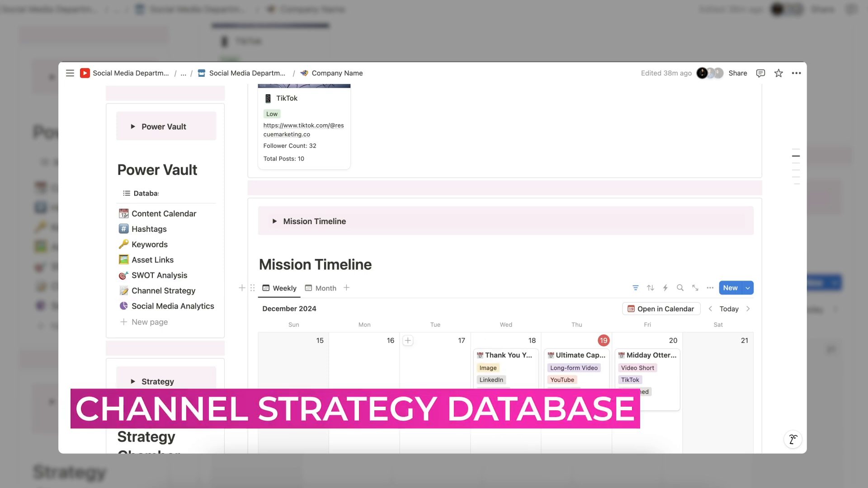
pyautogui.moveTo(164, 290)
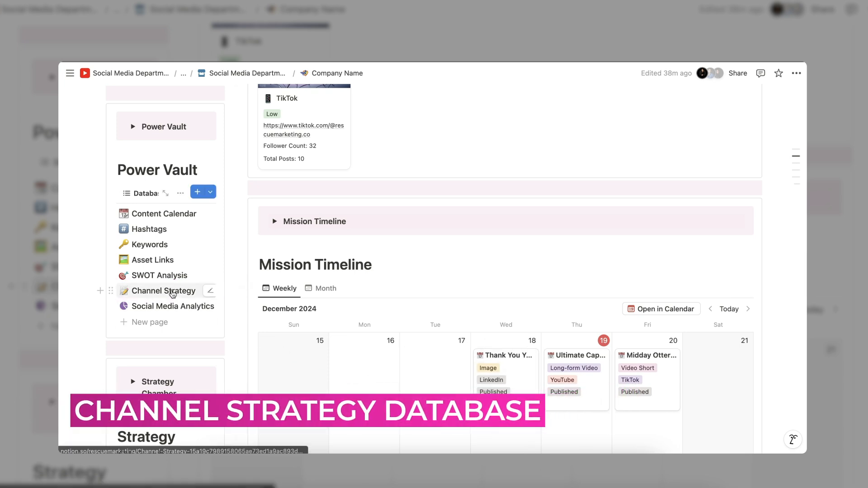
# Step: From the Channel Strategy database, show the TikTok strategy page as a full page
pyautogui.click(163, 290)
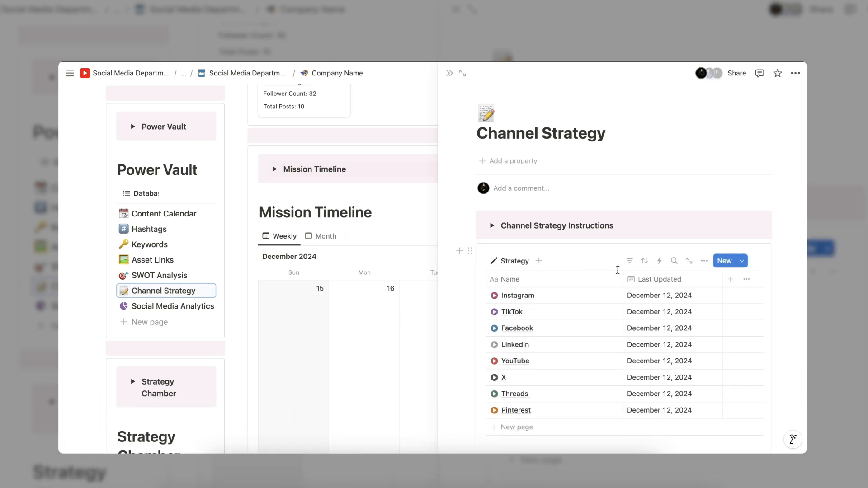
pyautogui.scroll(3)
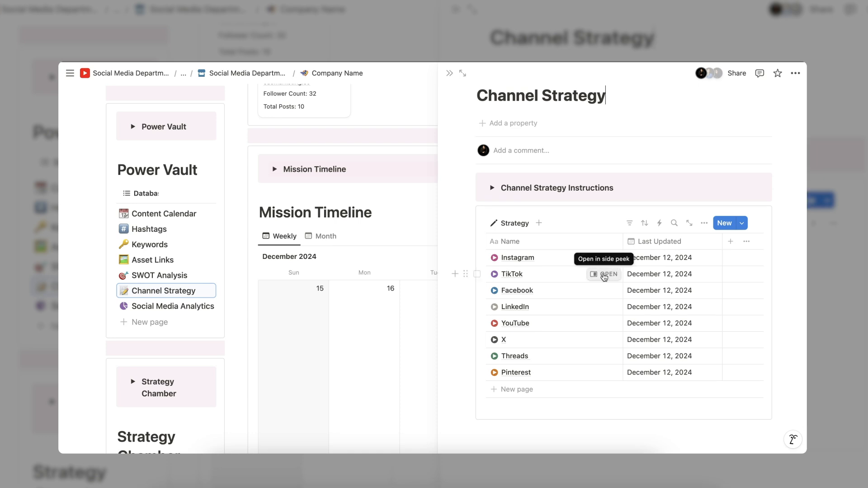
pyautogui.click(605, 274)
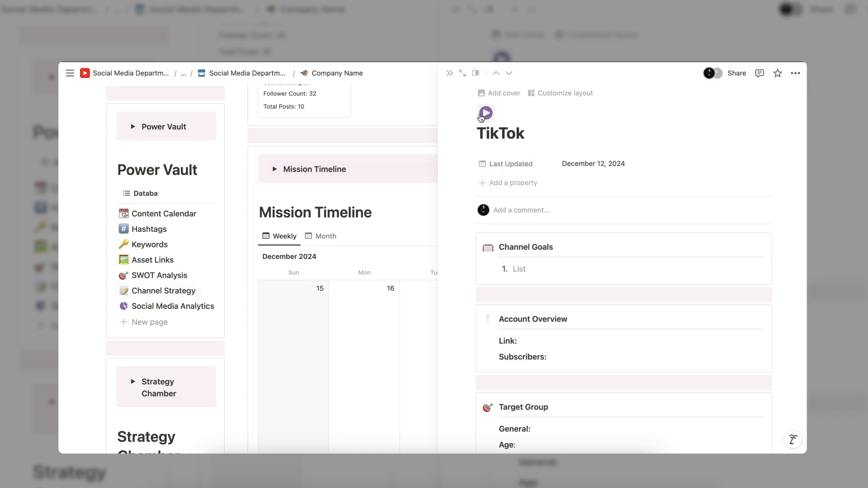
pyautogui.click(462, 73)
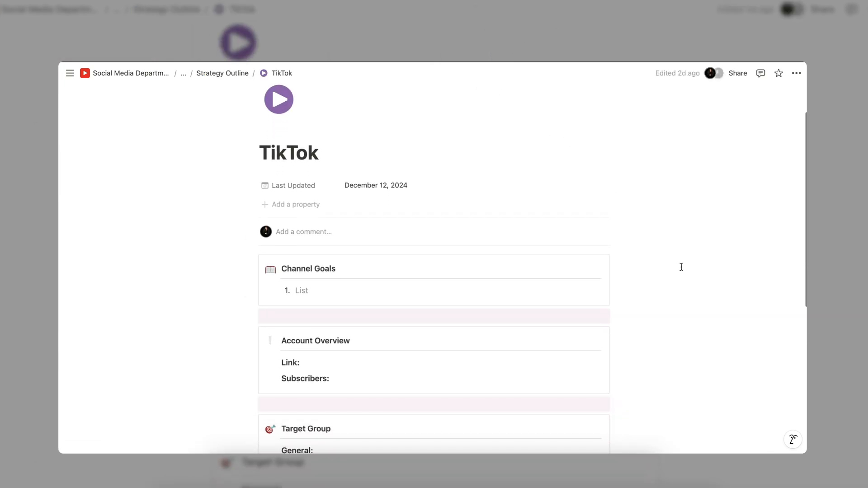
pyautogui.scroll(-3)
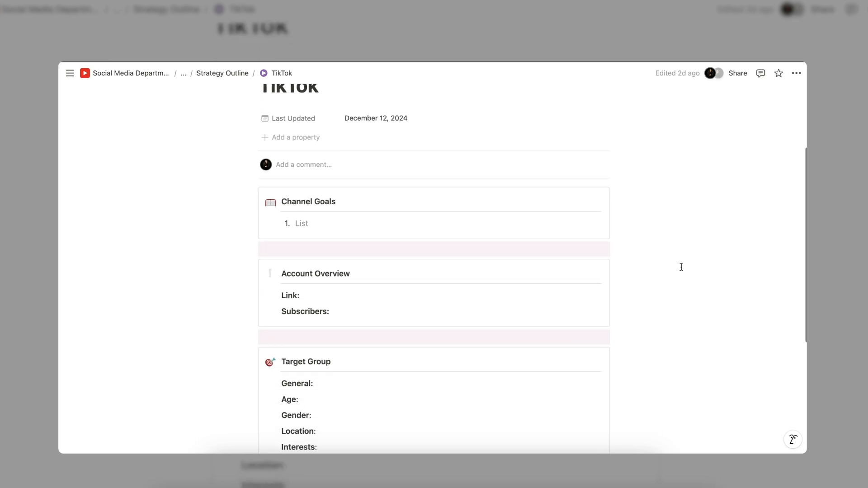
pyautogui.scroll(-3)
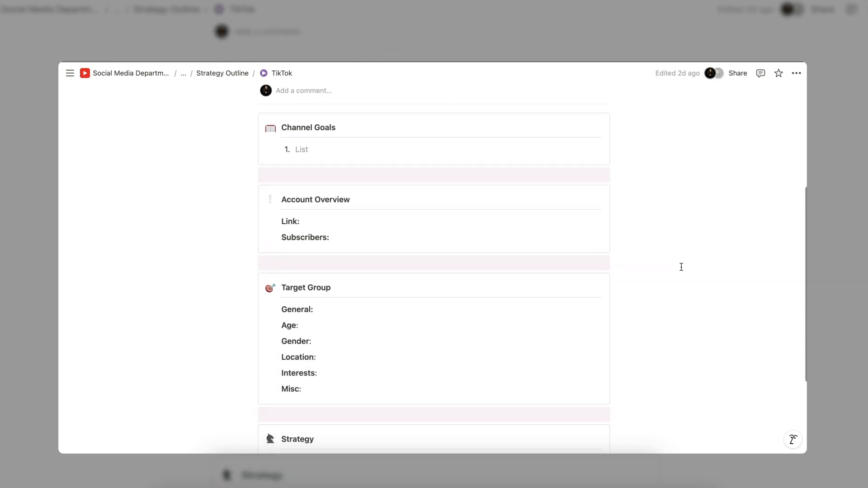
pyautogui.scroll(-3)
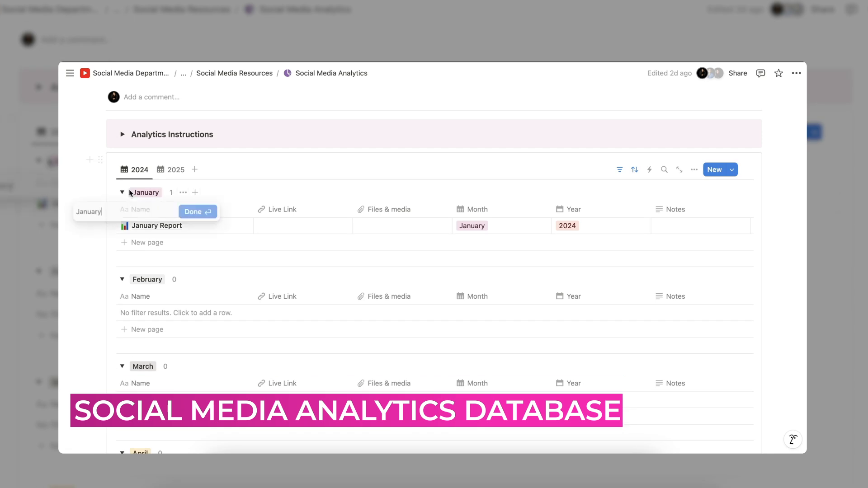
# Step: Rename the January, February and March analytics groups to Q1, Q2 and Q3
pyautogui.click(193, 211)
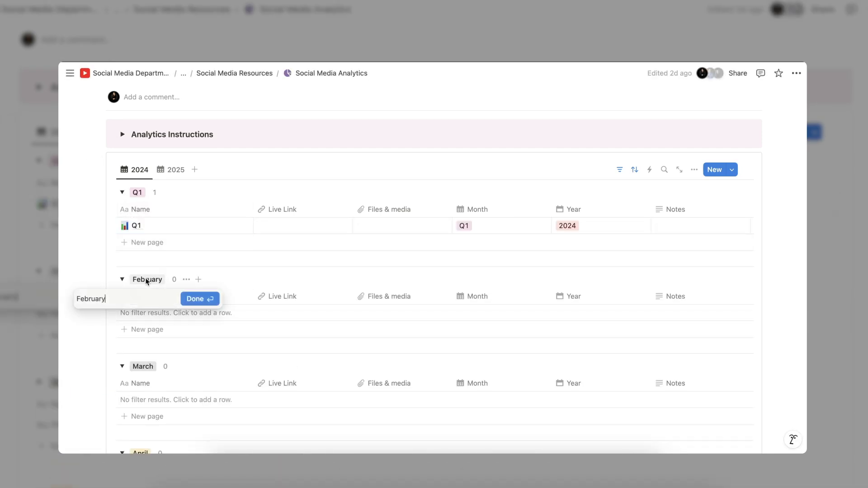
pyautogui.click(195, 298)
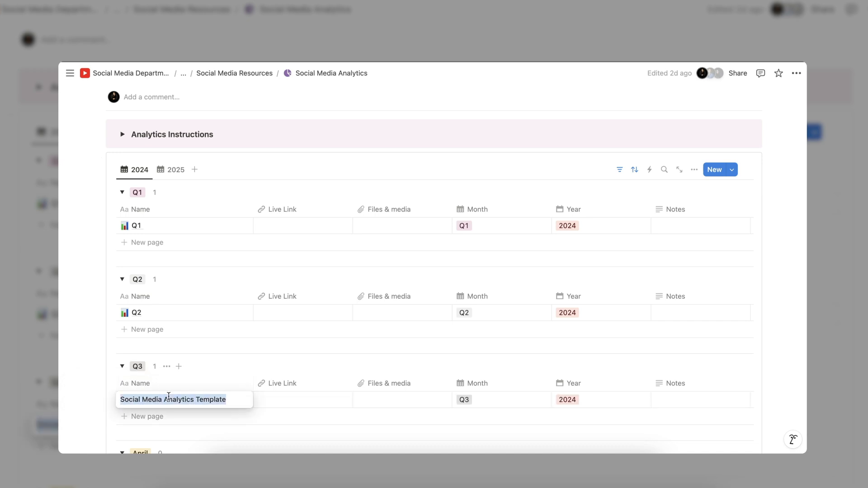
pyautogui.scroll(-3)
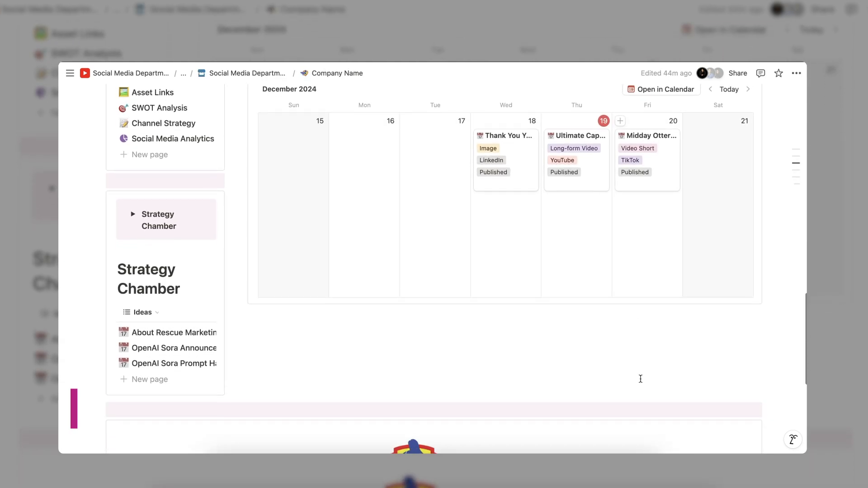
# Step: Scroll to the Strategy Chamber and bring up the OpenAI Sora Announcement idea
pyautogui.scroll(-3)
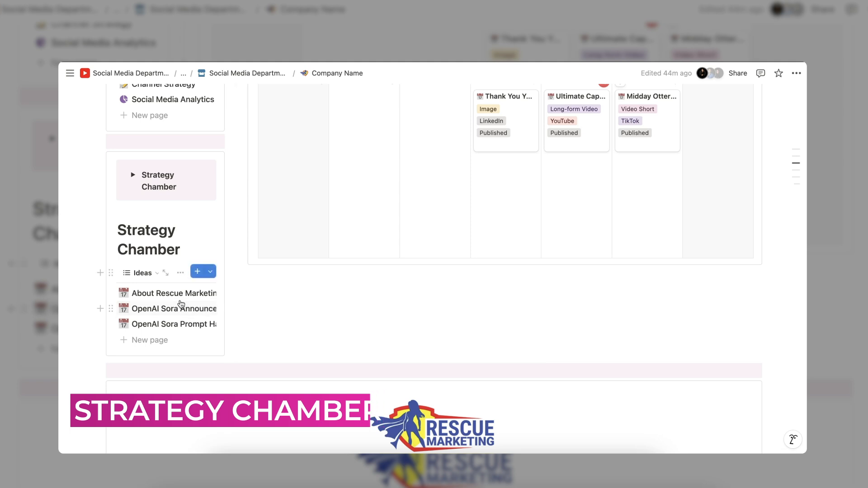
pyautogui.click(177, 309)
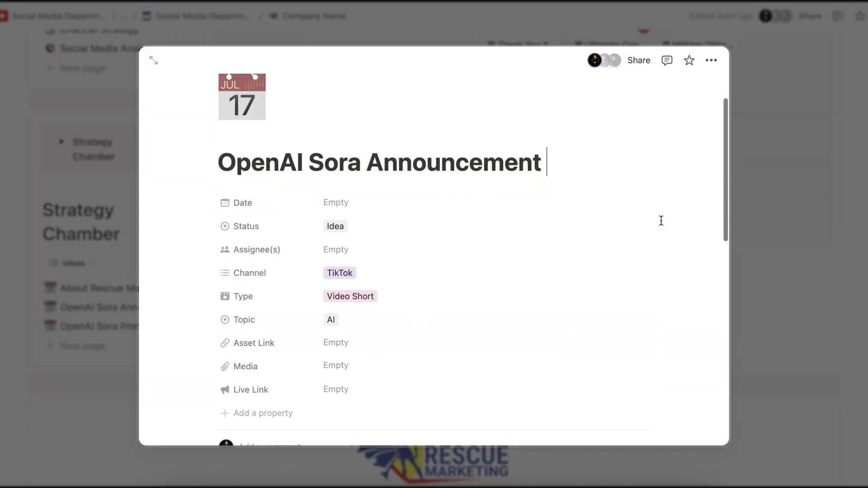
# Step: Date the OpenAI Sora Announcement idea December 21, 2024 and change its status from Idea
pyautogui.scroll(-3)
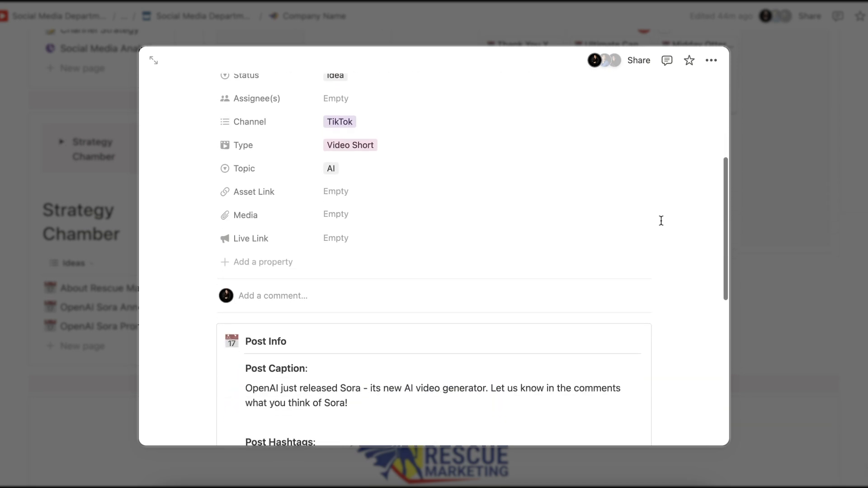
pyautogui.scroll(-3)
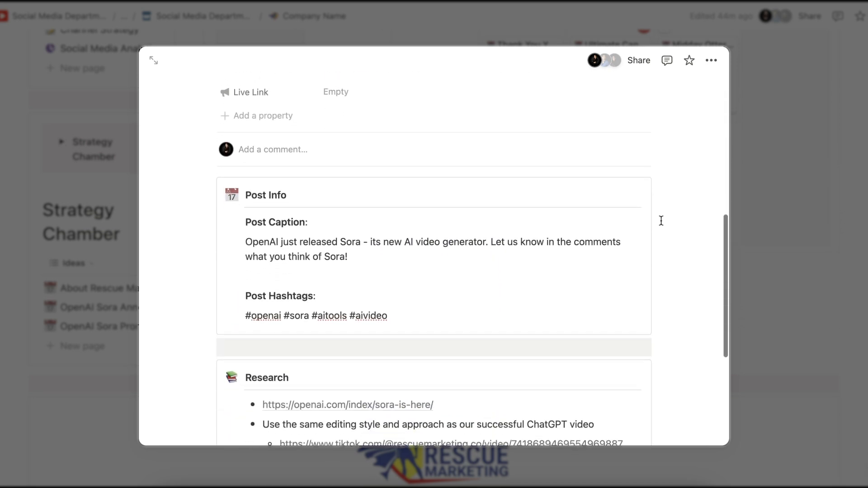
pyautogui.scroll(-3)
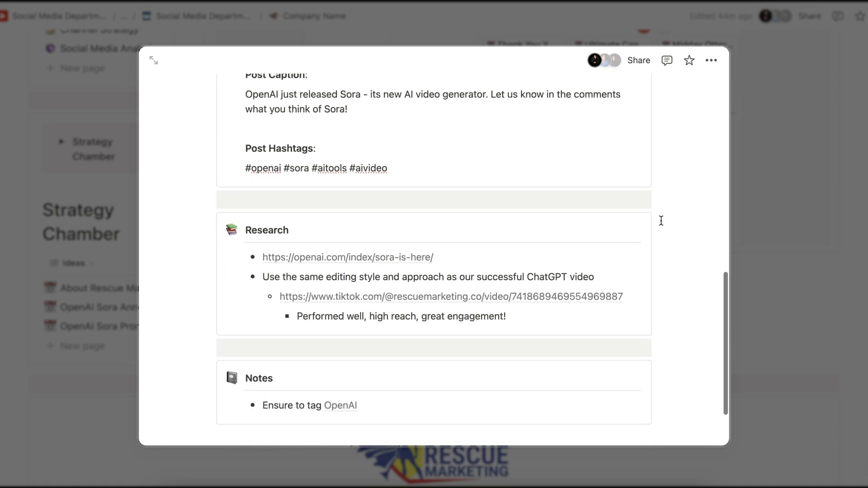
pyautogui.scroll(-3)
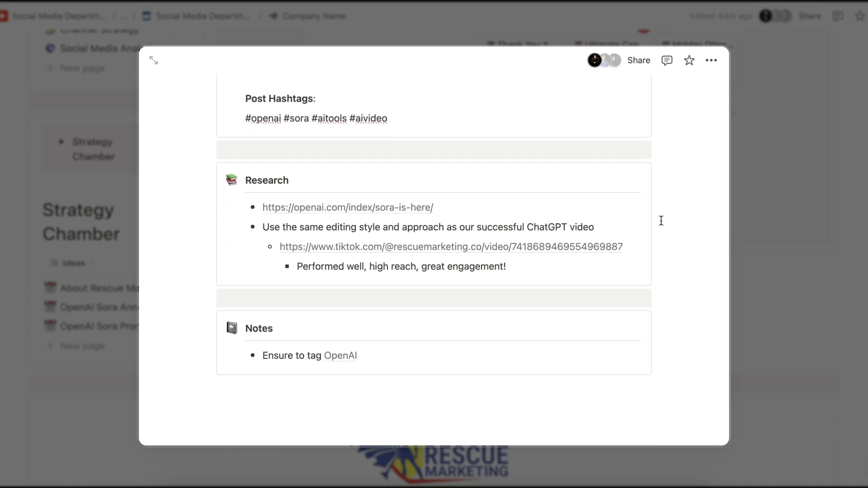
pyautogui.scroll(3)
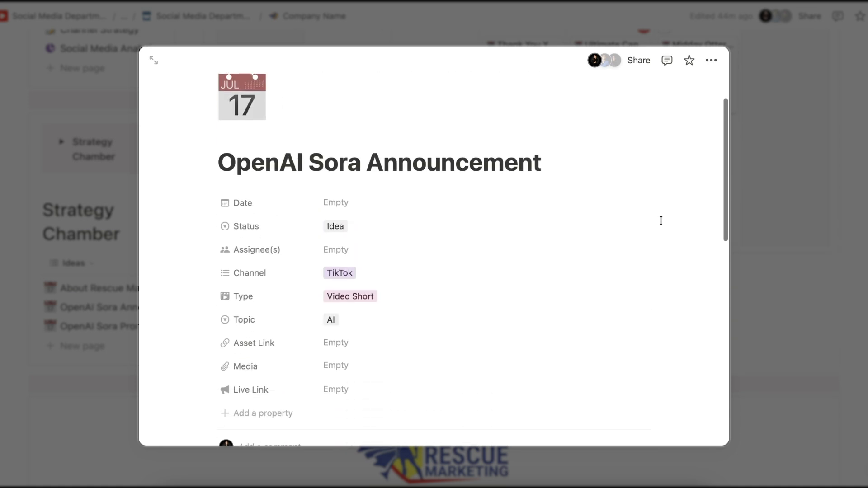
pyautogui.click(336, 202)
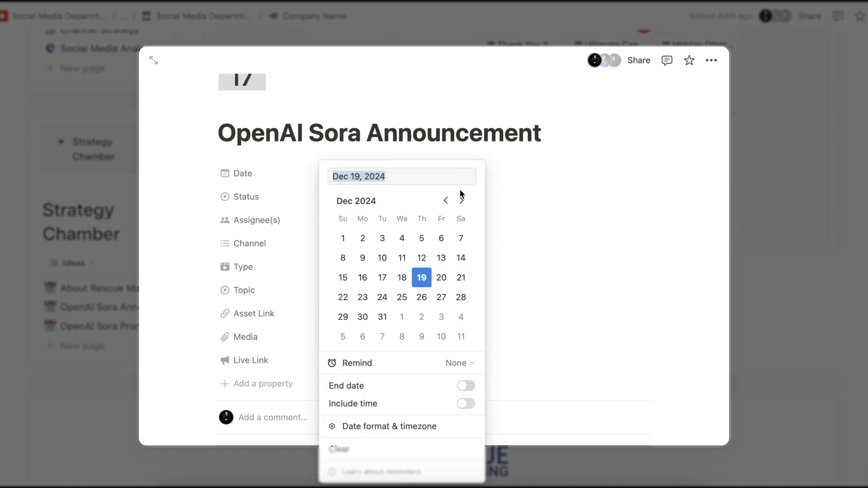
pyautogui.click(460, 278)
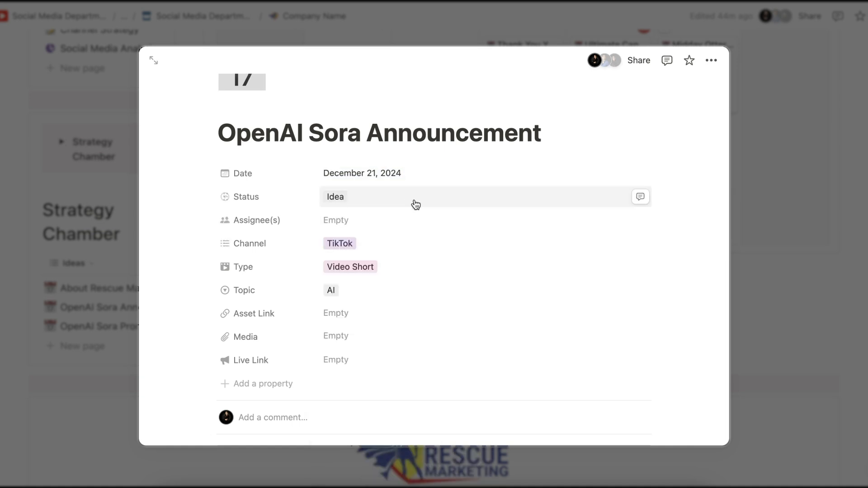
pyautogui.click(334, 197)
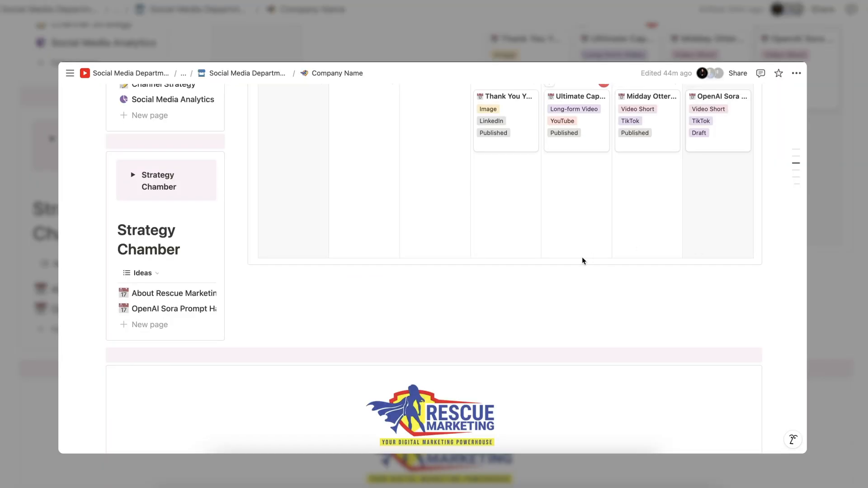
# Step: Scroll up to the Mission Timeline to confirm the Sora post now sits as a Draft on Saturday 21 December
pyautogui.scroll(3)
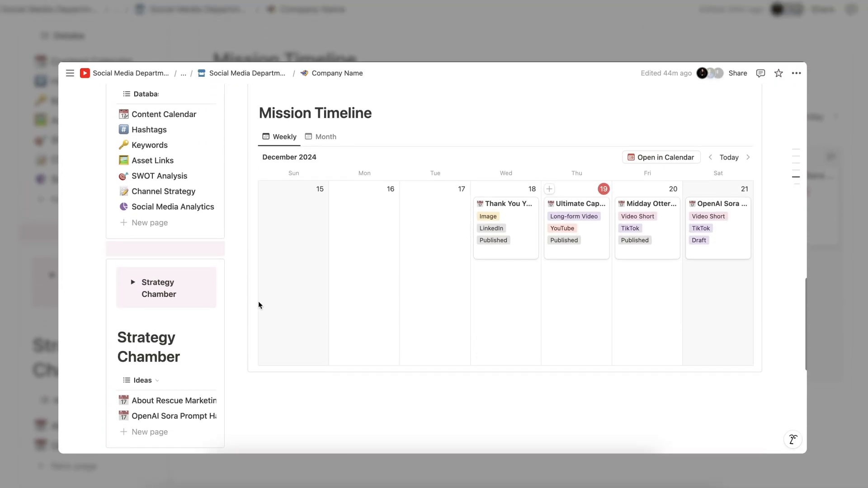
pyautogui.scroll(3)
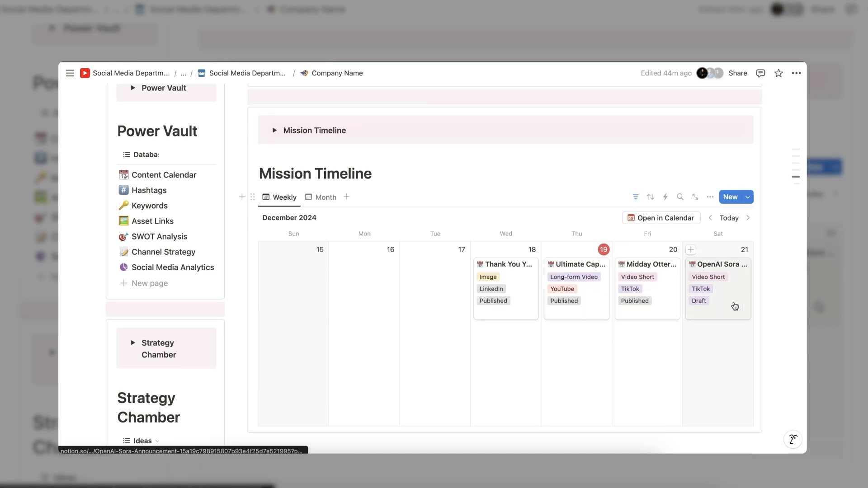